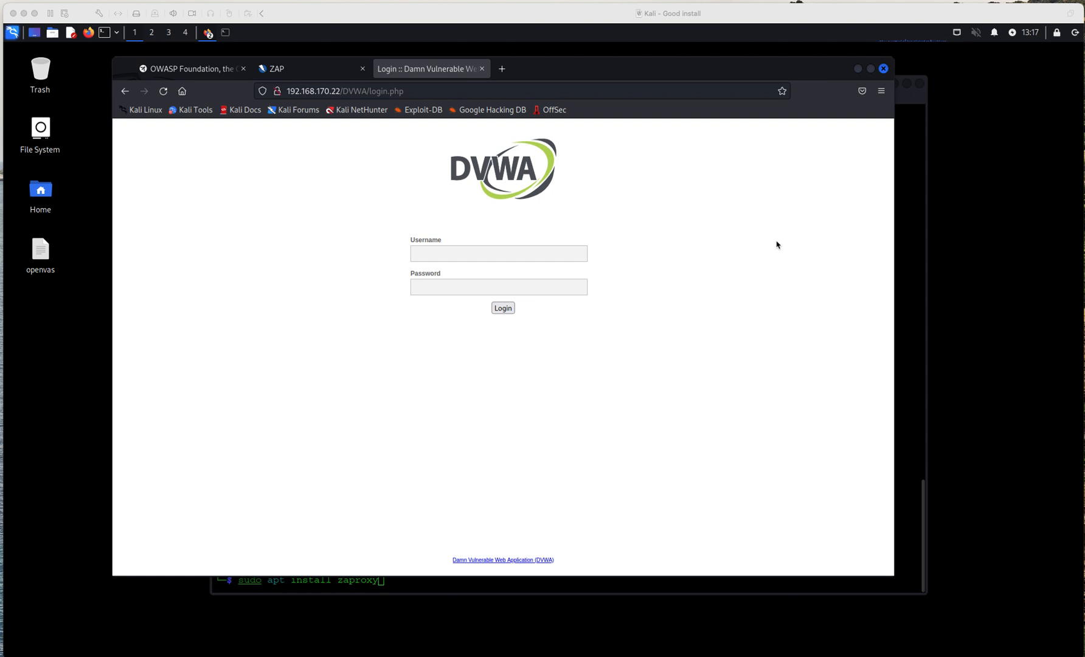
{"action": "mouse_move", "coordinate": [428, 157]}
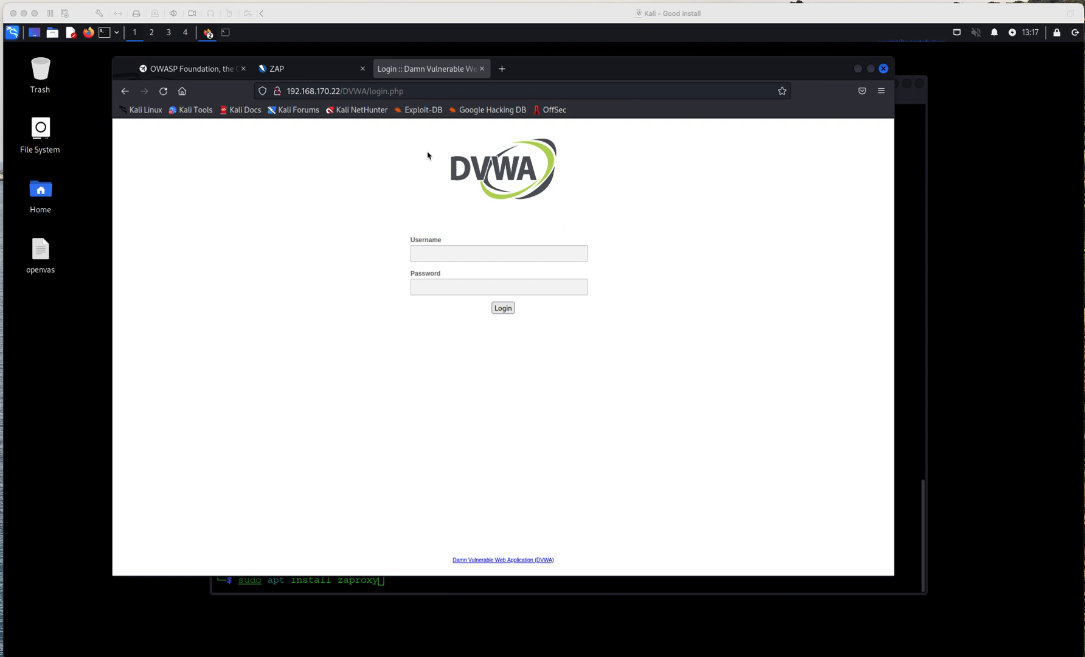
{"action": "mouse_move", "coordinate": [256, 149]}
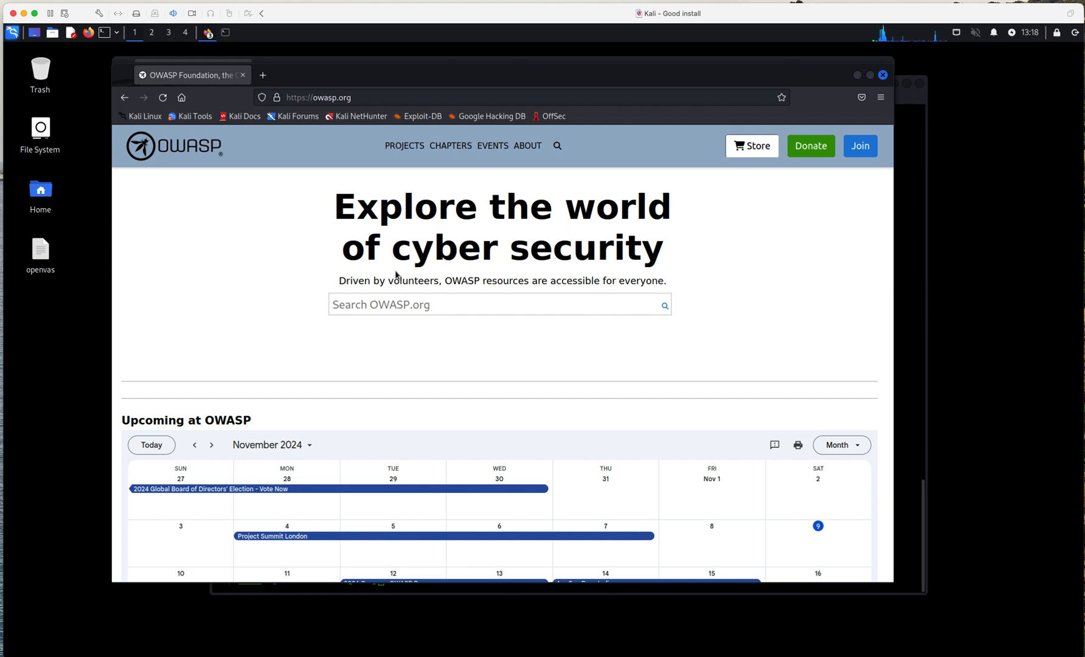
{"action": "mouse_move", "coordinate": [338, 299]}
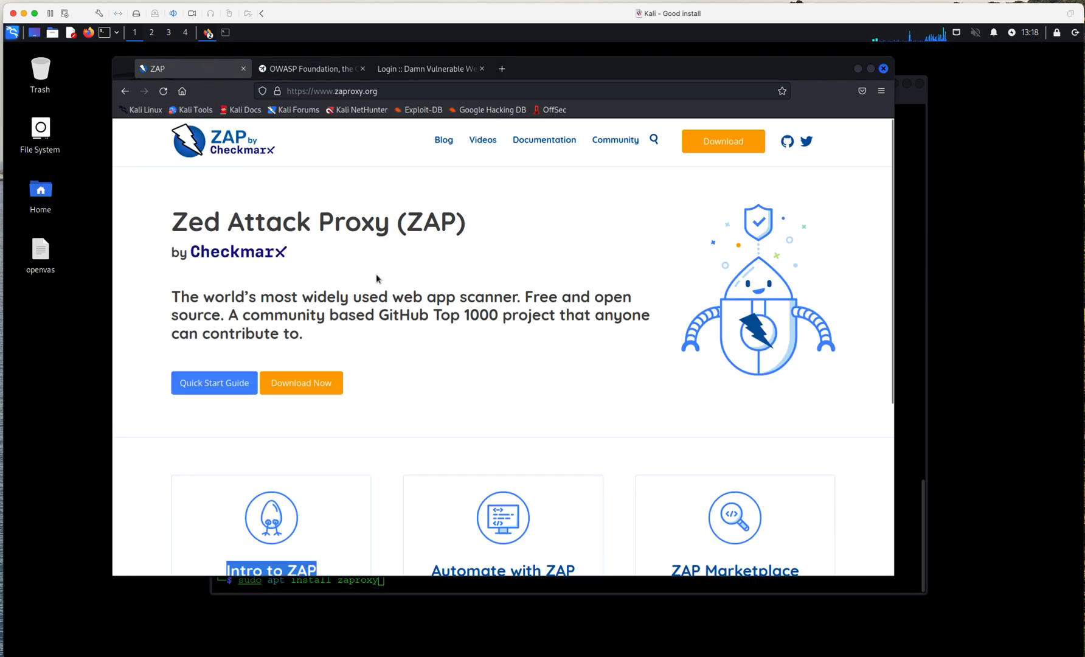
{"action": "mouse_move", "coordinate": [402, 275]}
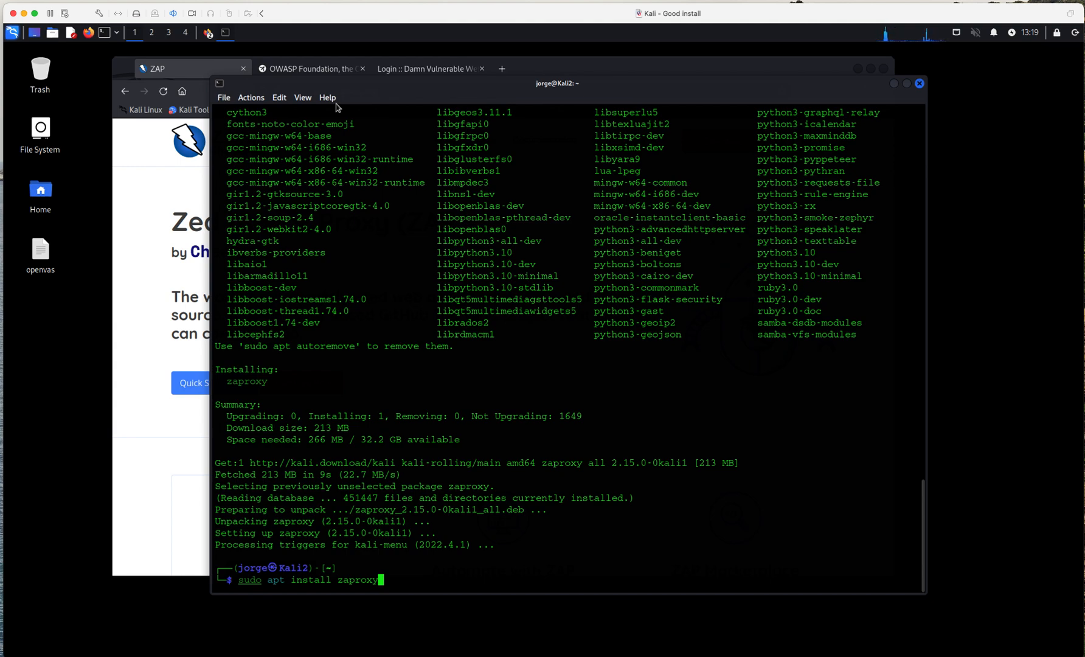
{"action": "mouse_move", "coordinate": [348, 112]}
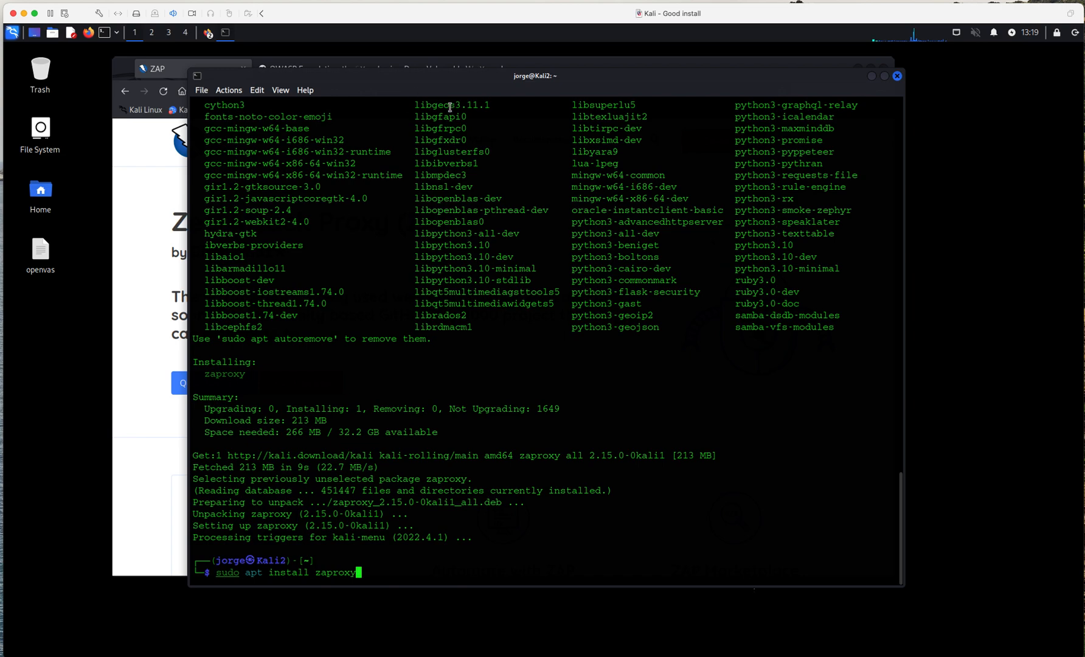
{"action": "mouse_move", "coordinate": [518, 448]}
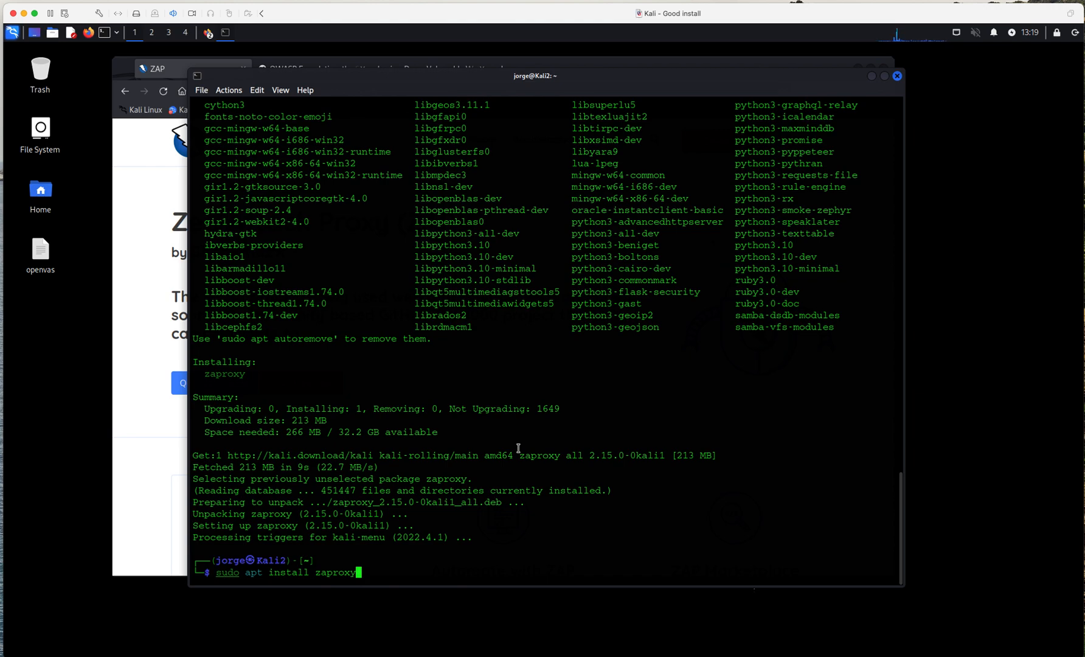
{"action": "mouse_move", "coordinate": [245, 601]}
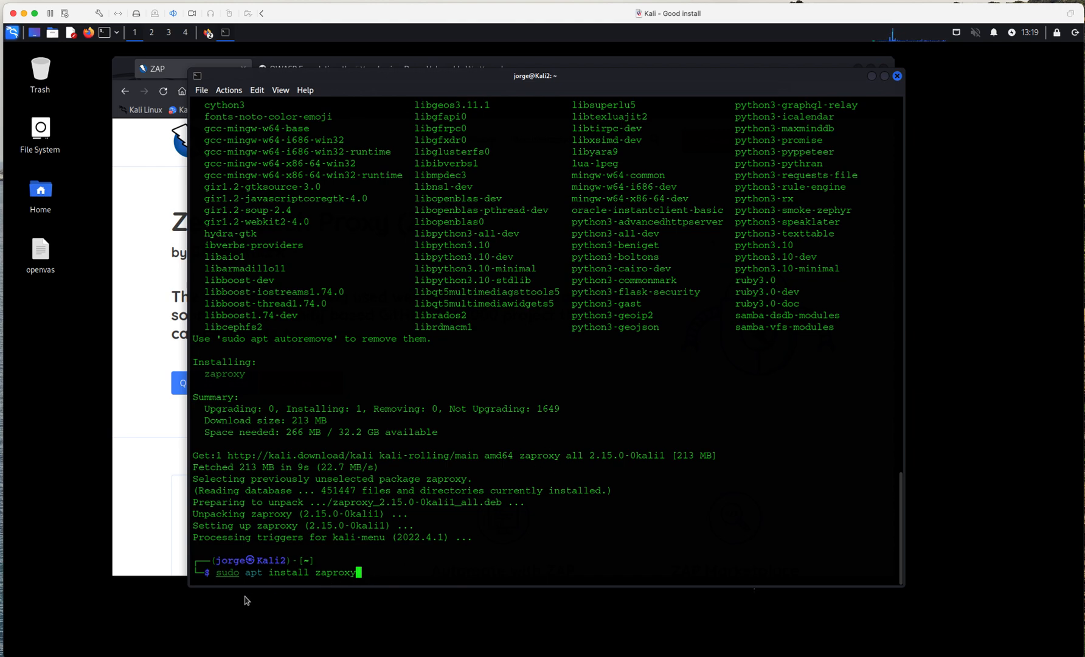
{"action": "mouse_move", "coordinate": [414, 568]}
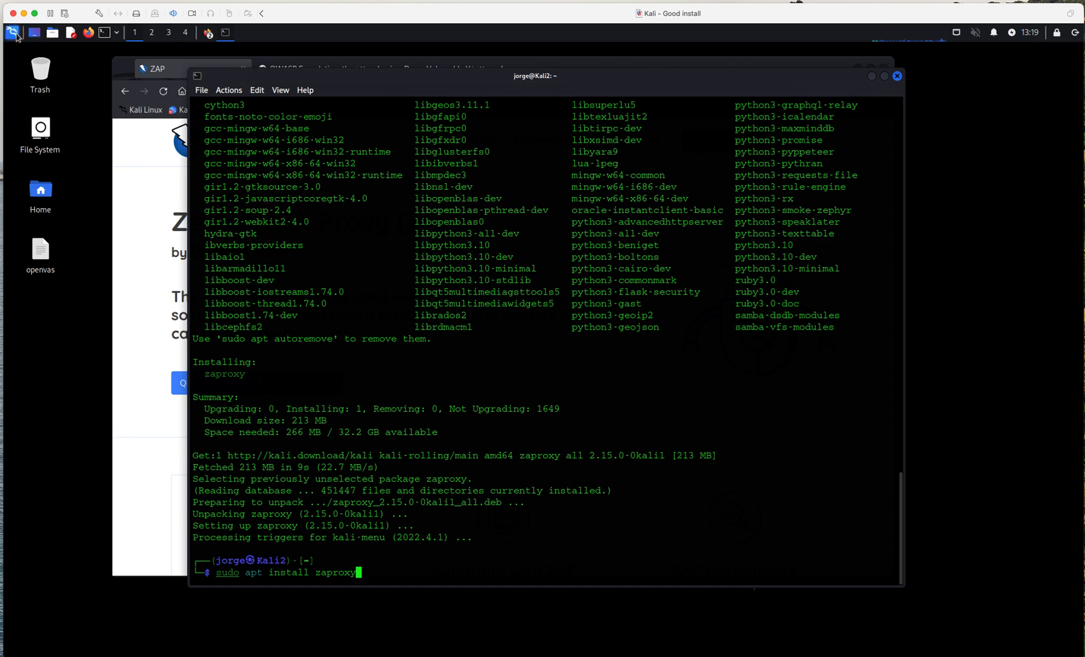
Launch the newly installed ZAP 2.15.0 from the Kali applications menu
{"action": "left_click", "coordinate": [13, 32]}
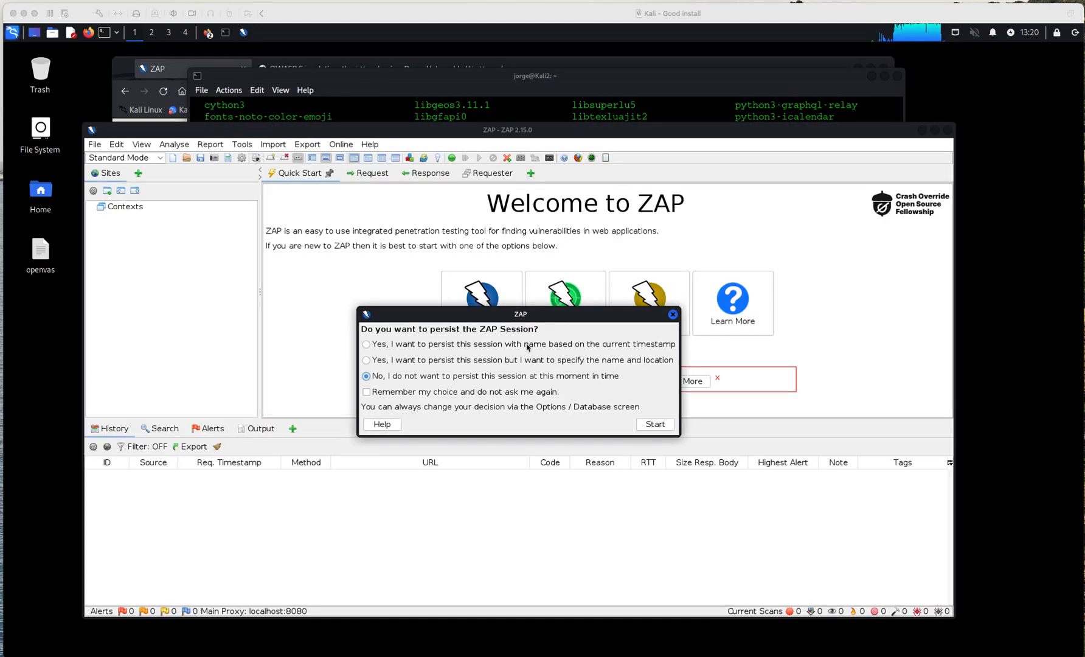
{"action": "mouse_move", "coordinate": [480, 347]}
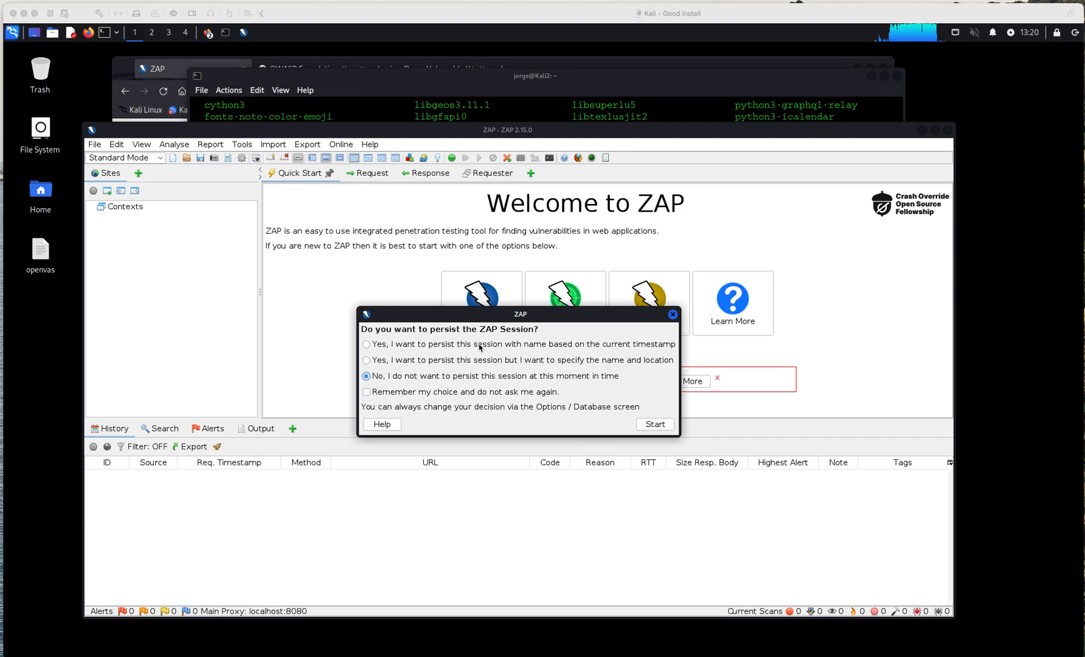
{"action": "mouse_move", "coordinate": [449, 353]}
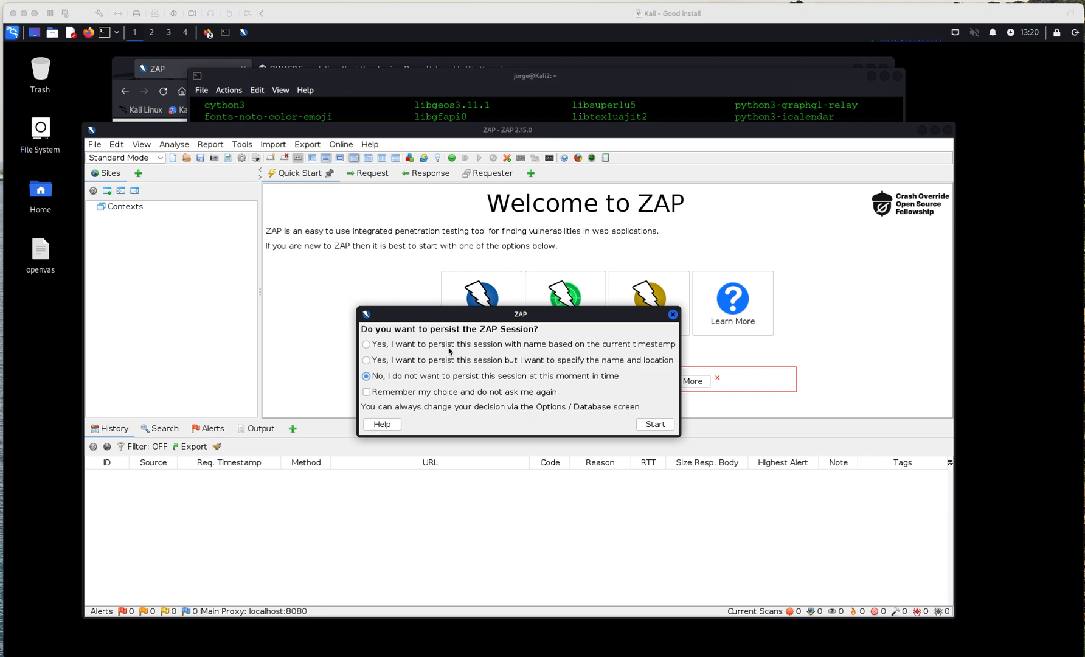
{"action": "mouse_move", "coordinate": [506, 362]}
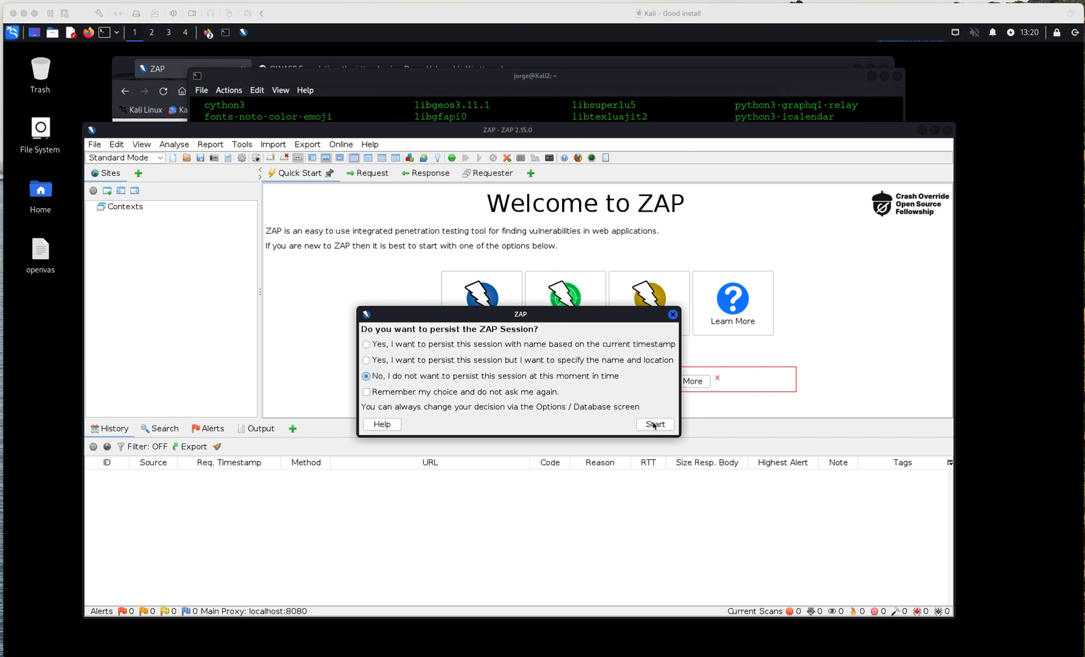
{"action": "mouse_move", "coordinate": [657, 430]}
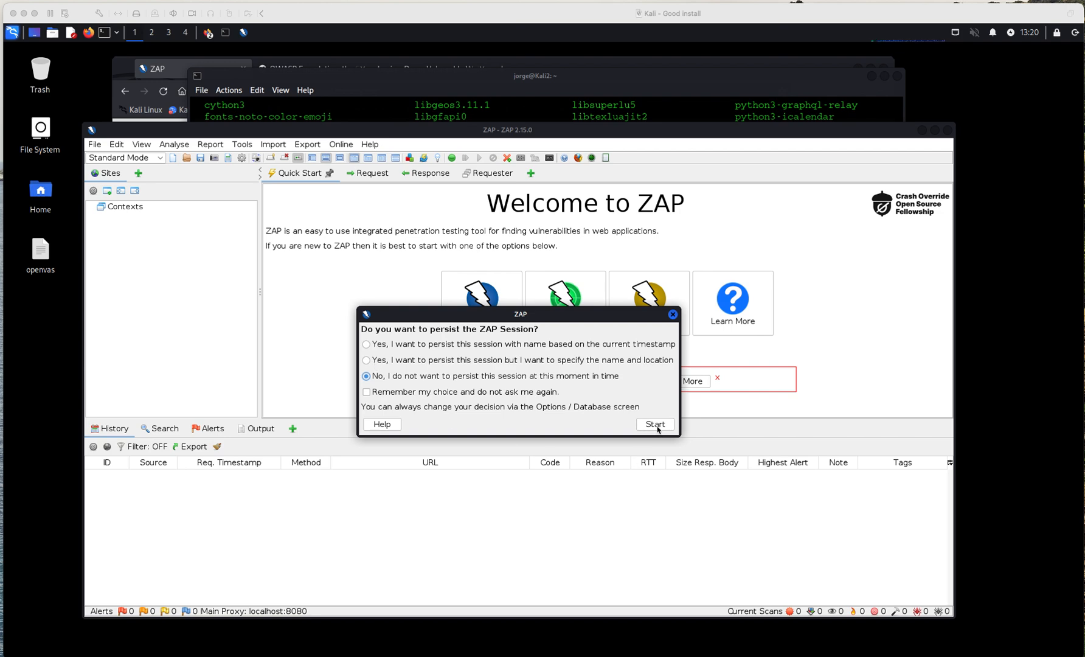
Start ZAP with 'No, I do not want to persist this session' and confirm
{"action": "left_click", "coordinate": [655, 425]}
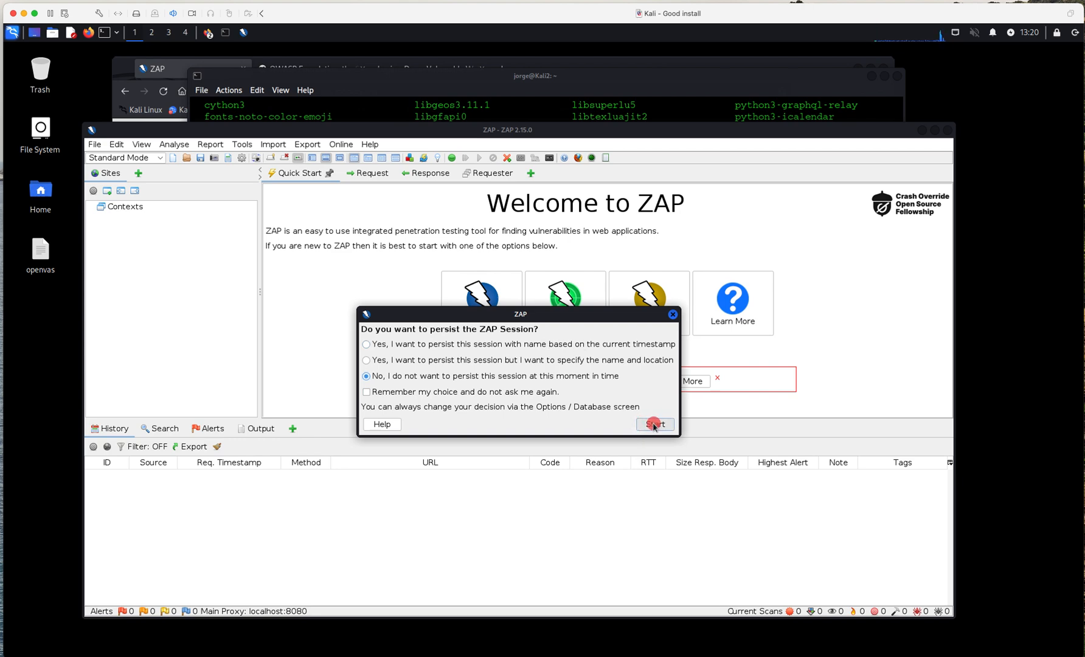
{"action": "left_click", "coordinate": [654, 425]}
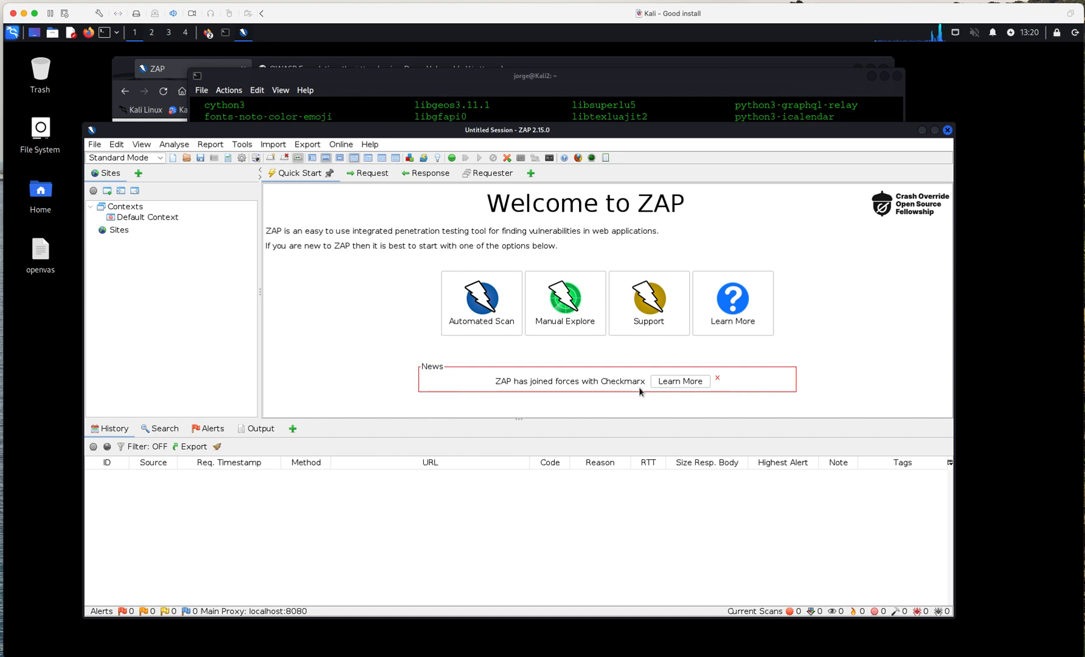
{"action": "mouse_move", "coordinate": [441, 314]}
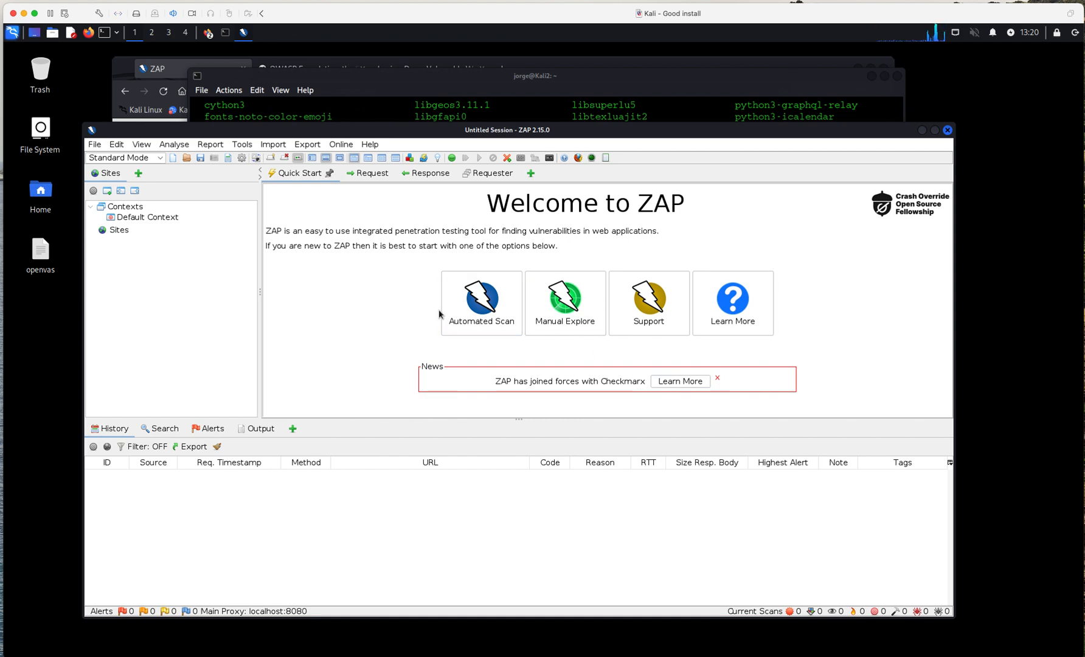
{"action": "mouse_move", "coordinate": [182, 218]}
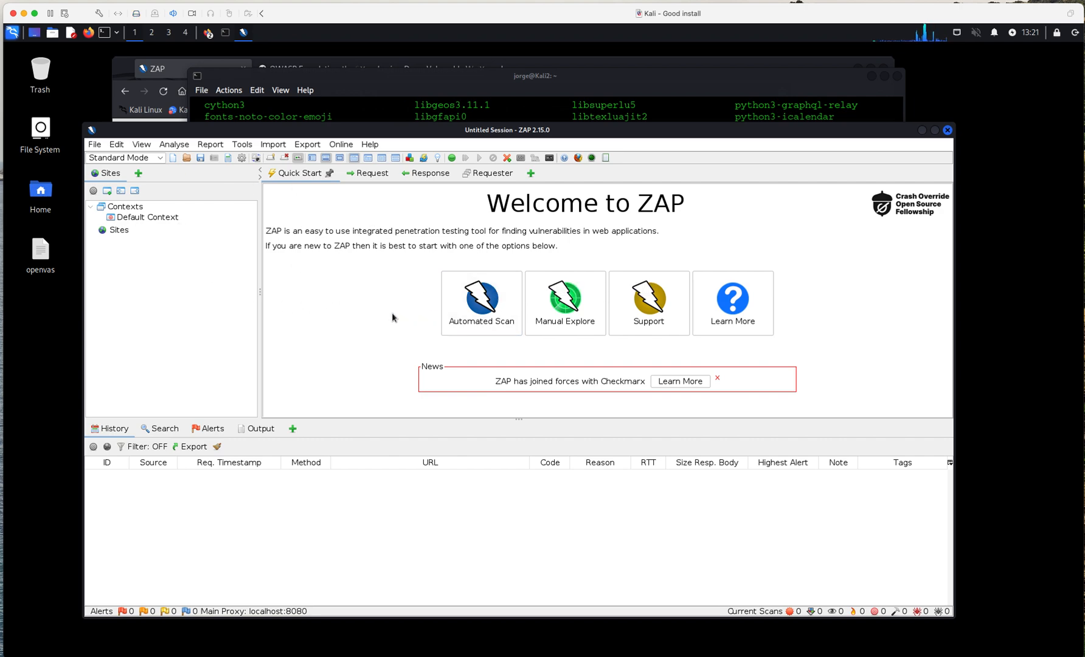
{"action": "mouse_move", "coordinate": [450, 310]}
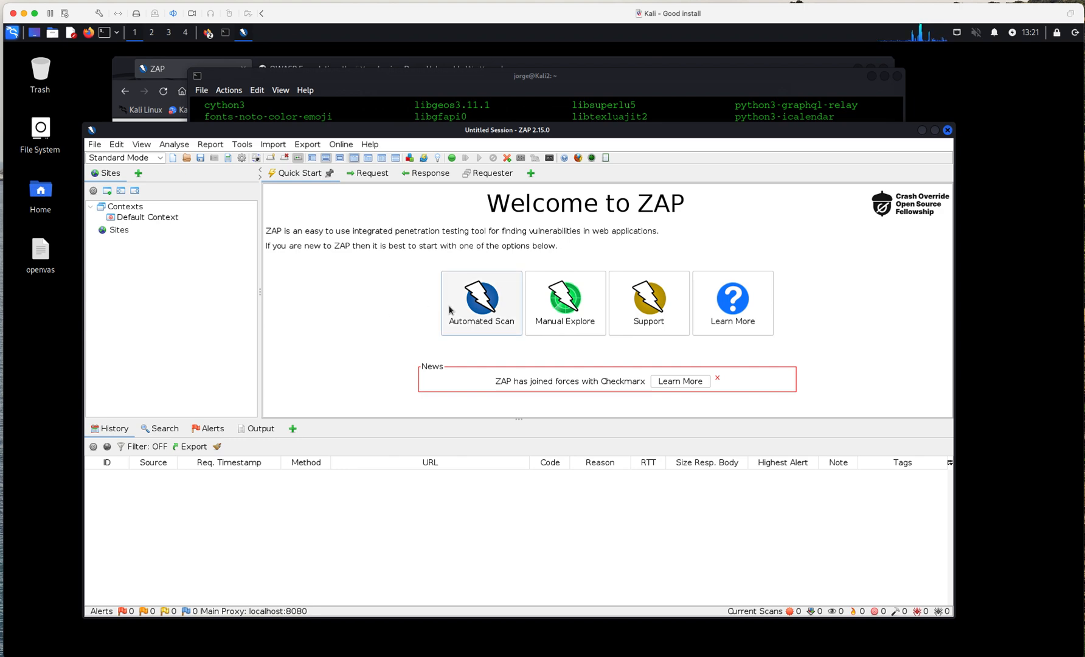
{"action": "mouse_move", "coordinate": [423, 314]}
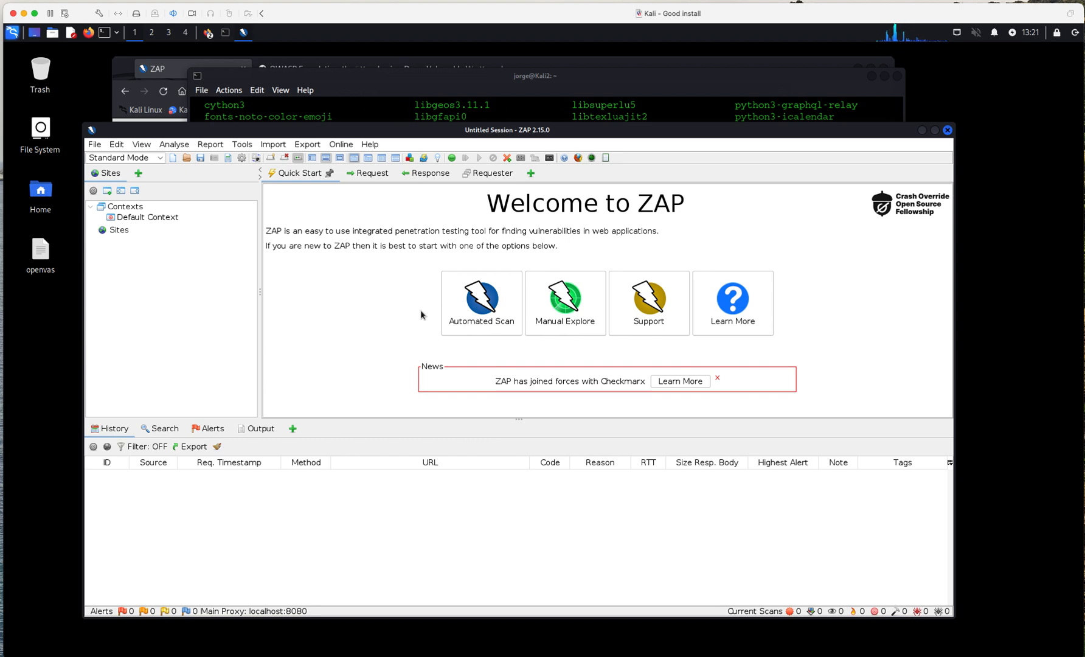
{"action": "mouse_move", "coordinate": [424, 303]}
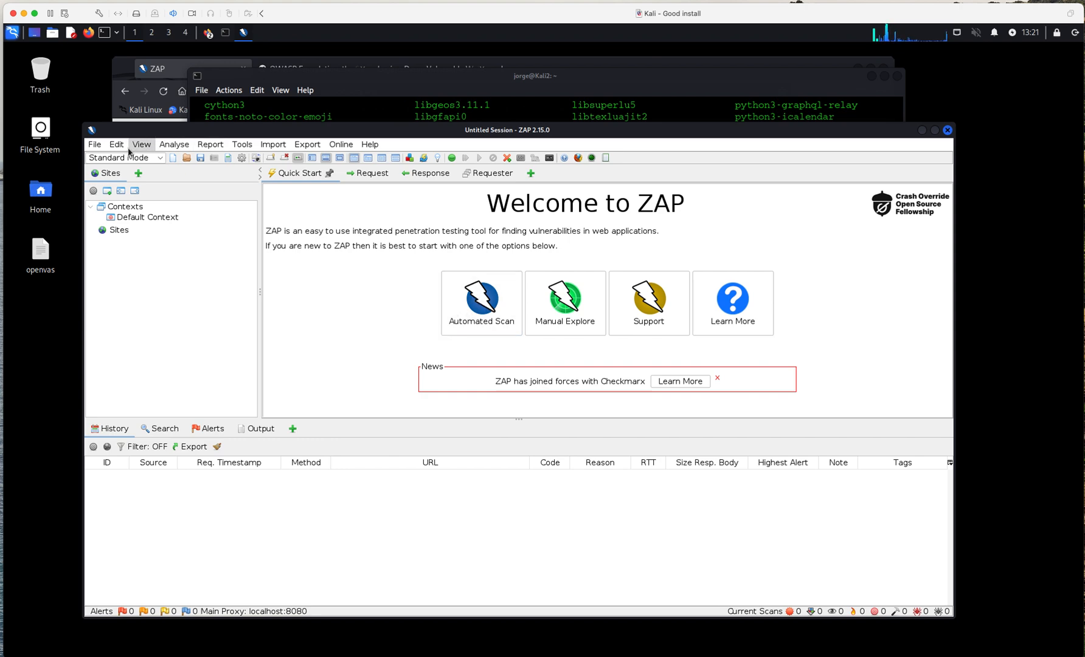
{"action": "mouse_move", "coordinate": [307, 145]}
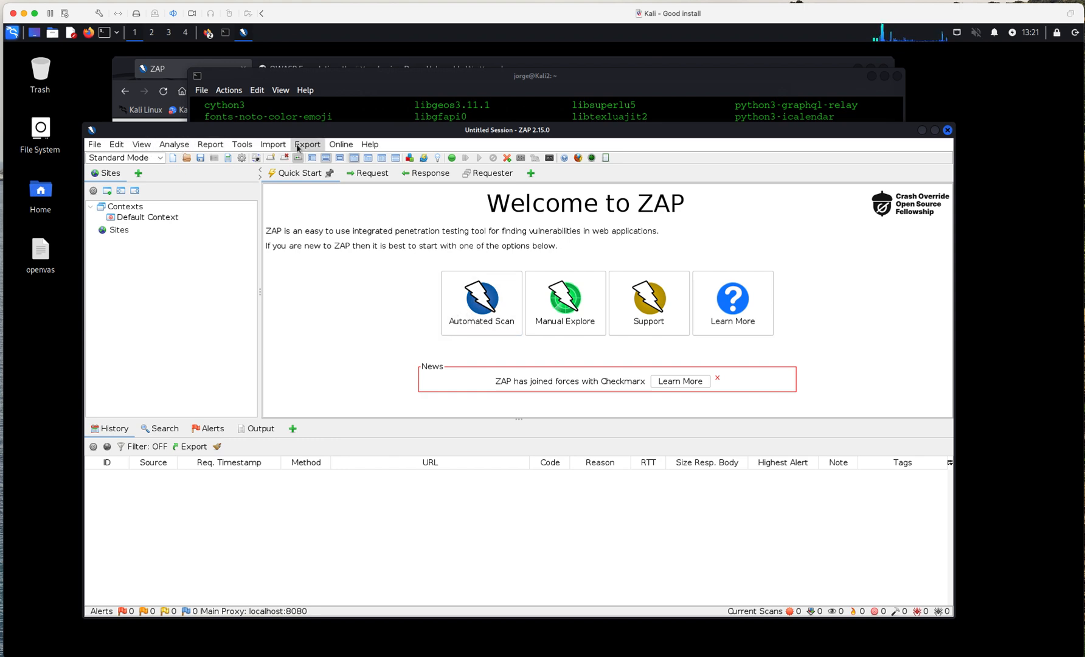
{"action": "mouse_move", "coordinate": [240, 144]}
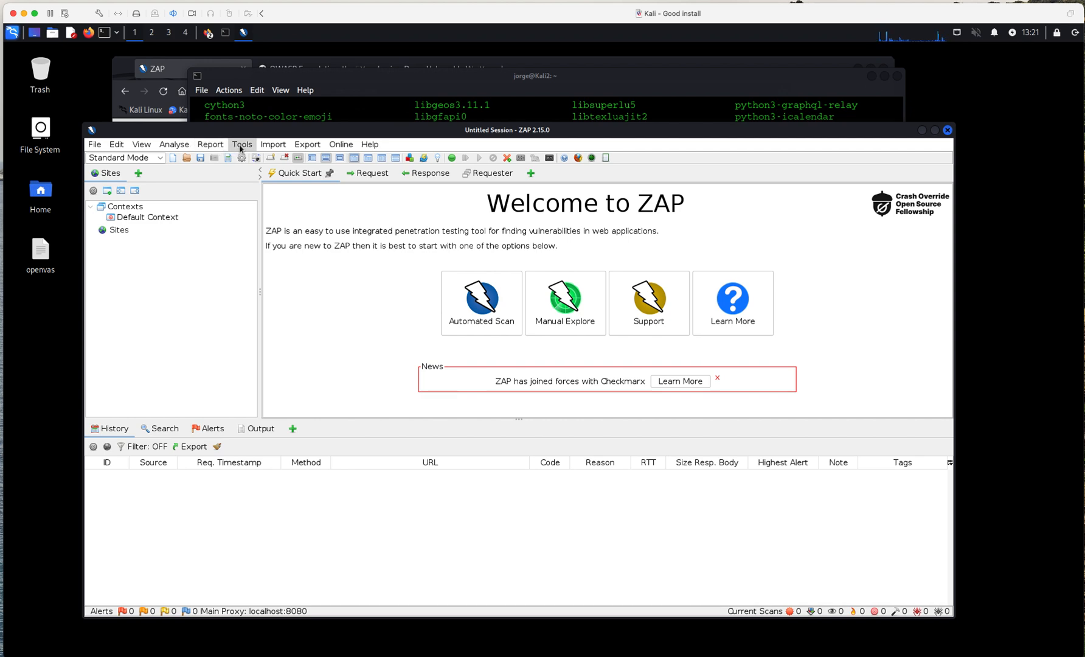
{"action": "left_click", "coordinate": [241, 145]}
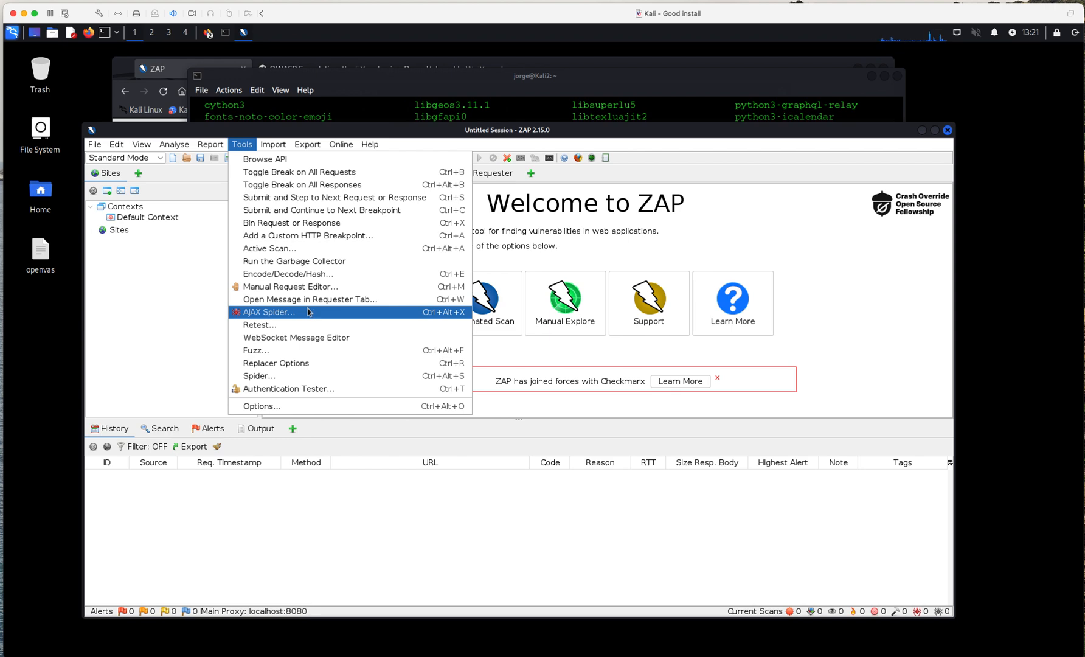
{"action": "mouse_move", "coordinate": [300, 362]}
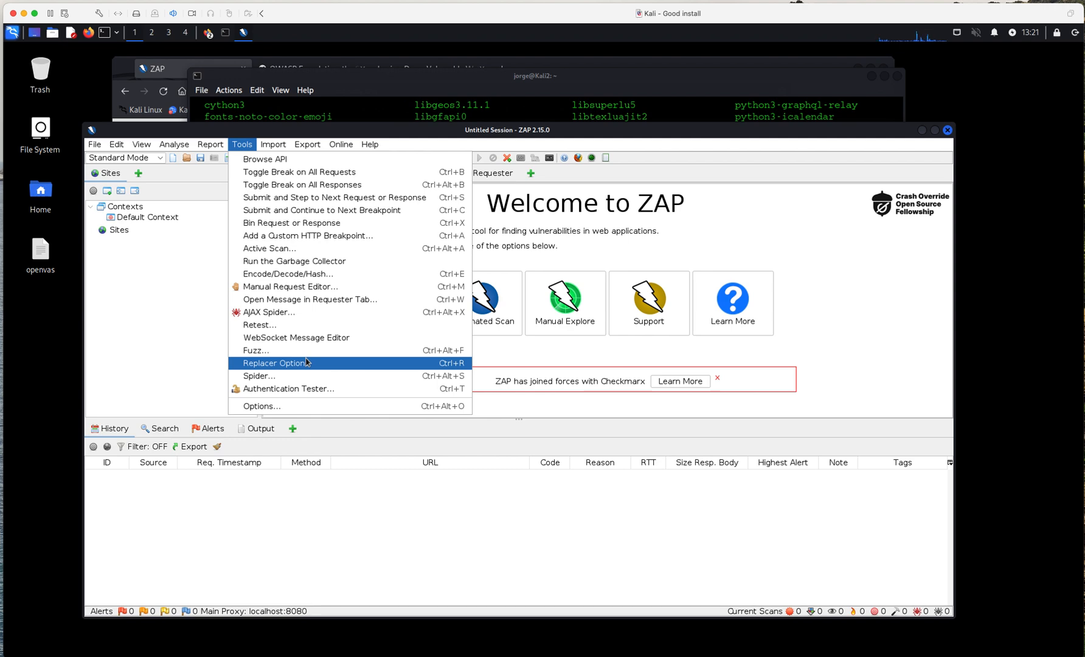
{"action": "mouse_move", "coordinate": [635, 248]}
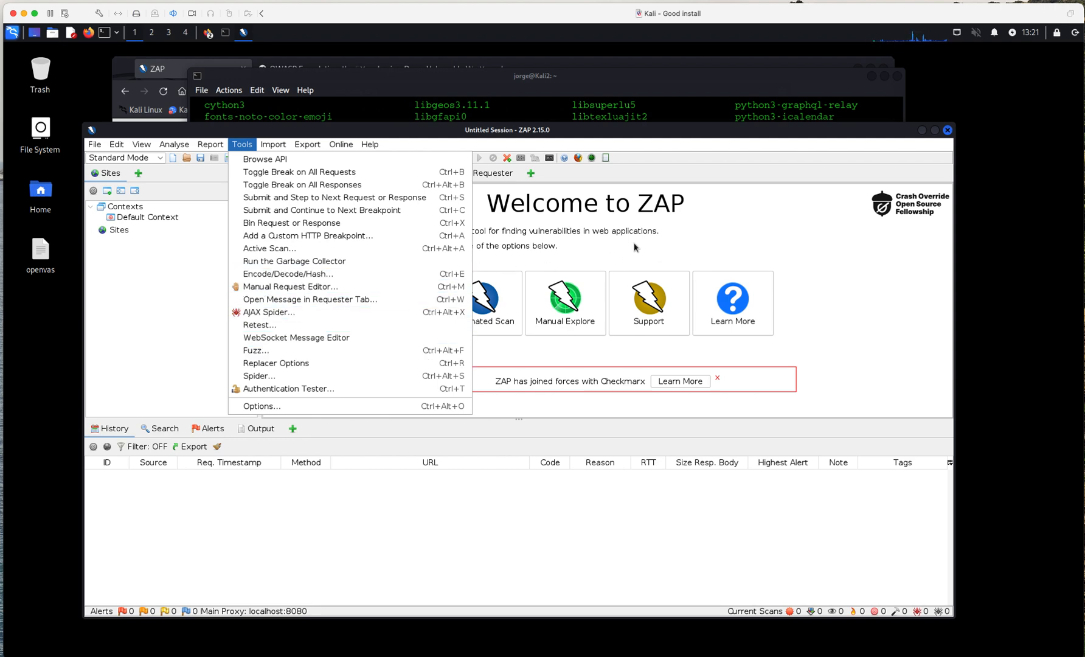
{"action": "mouse_move", "coordinate": [288, 274]}
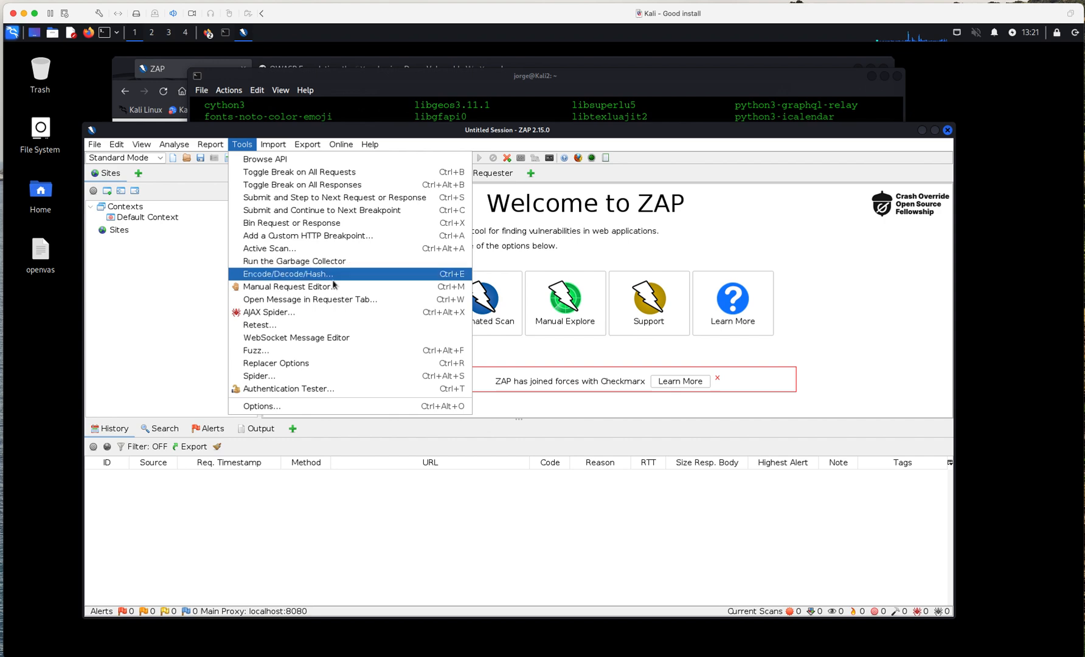
{"action": "mouse_move", "coordinate": [88, 335]}
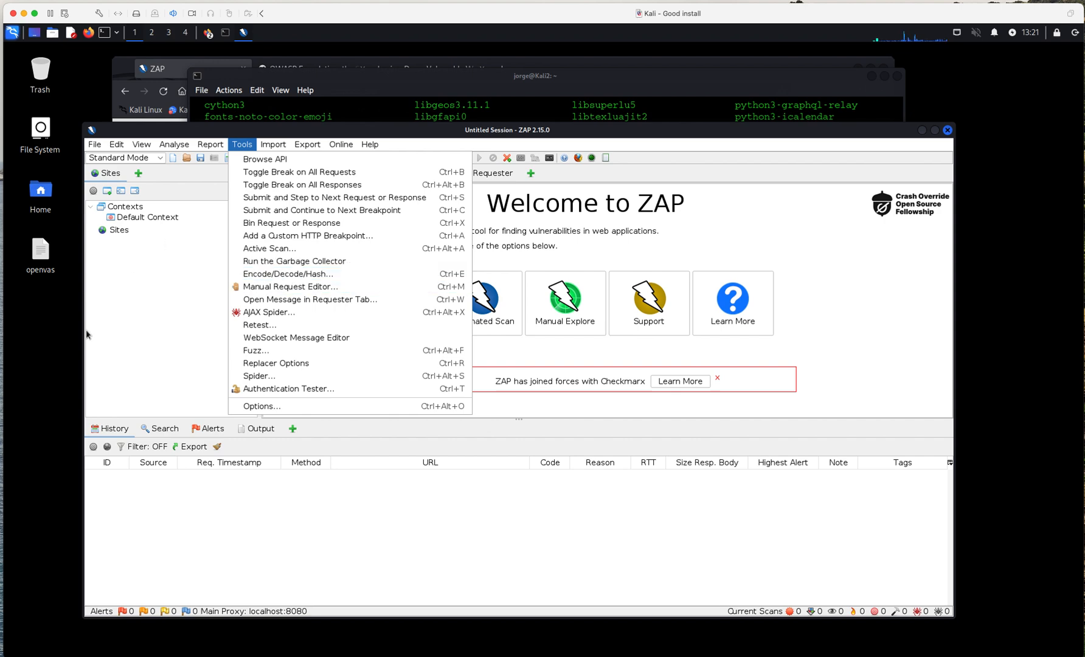
{"action": "left_click", "coordinate": [577, 233]}
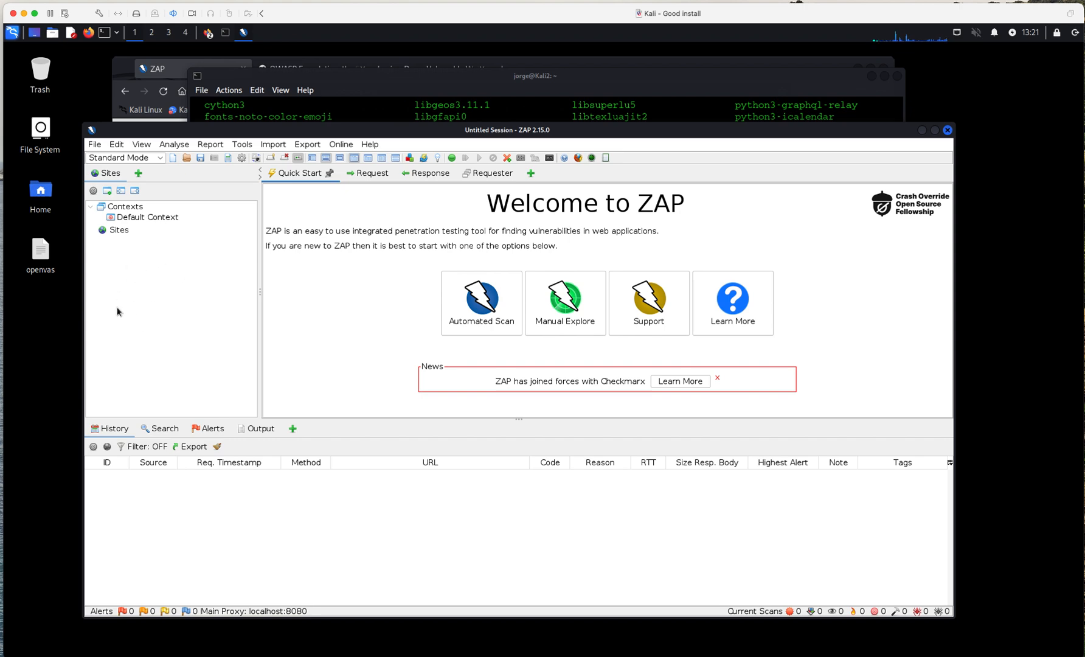
{"action": "mouse_move", "coordinate": [141, 298]}
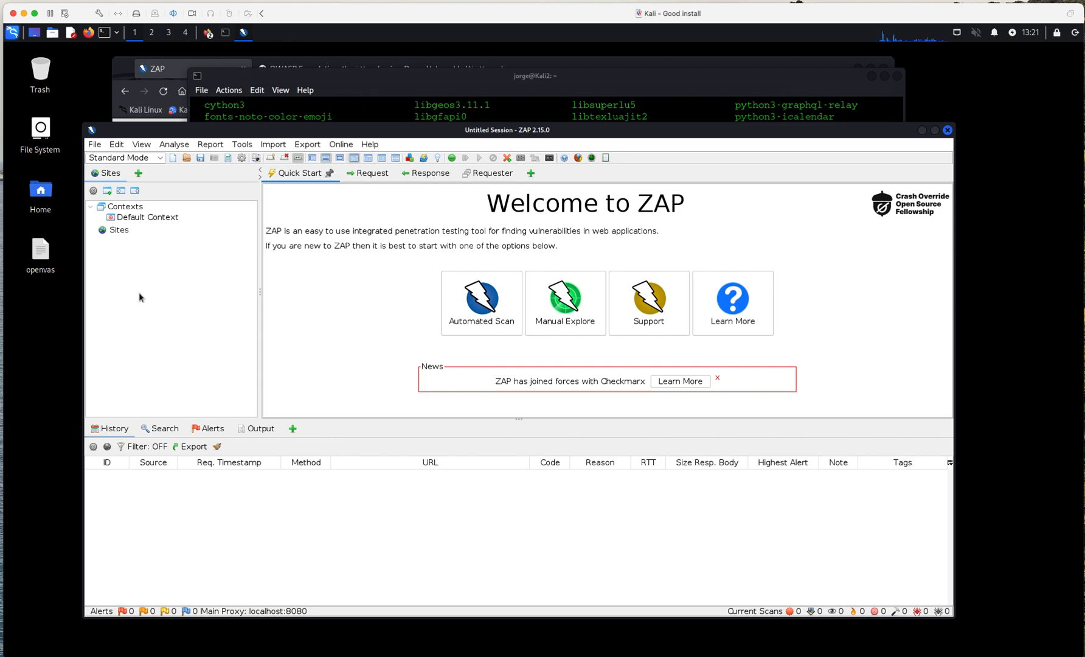
{"action": "mouse_move", "coordinate": [365, 513]}
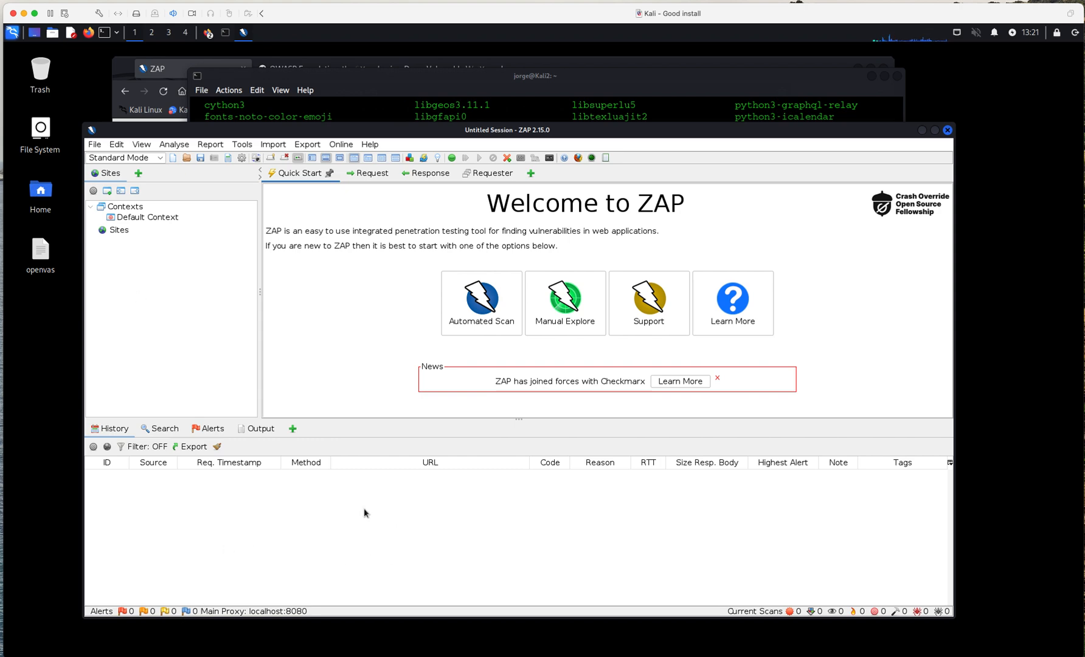
{"action": "mouse_move", "coordinate": [574, 558]}
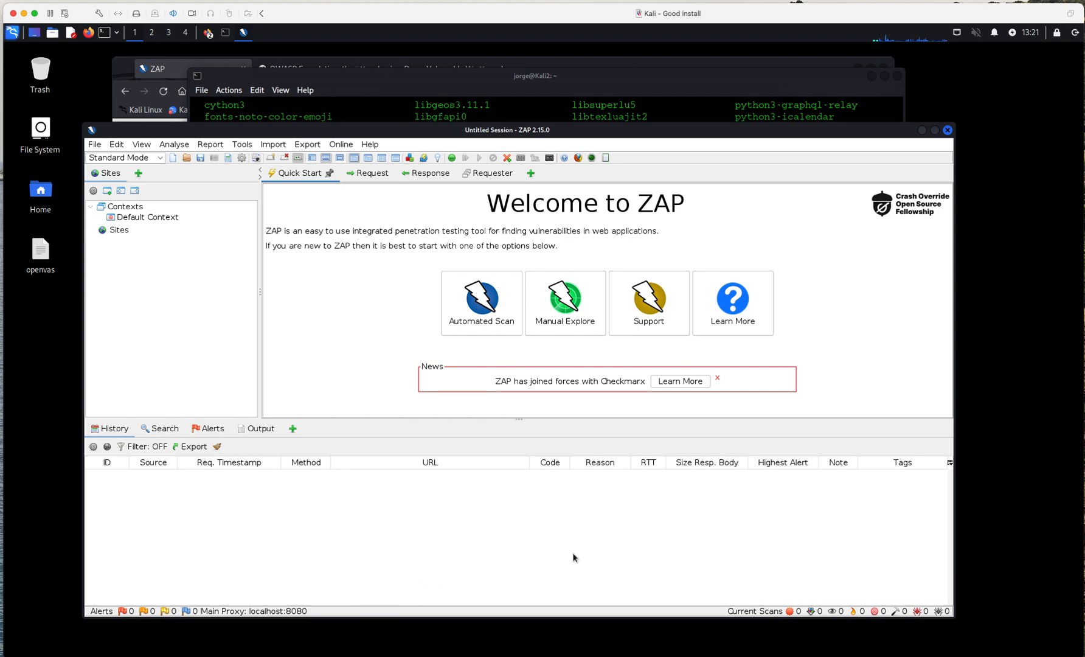
{"action": "mouse_move", "coordinate": [406, 530]}
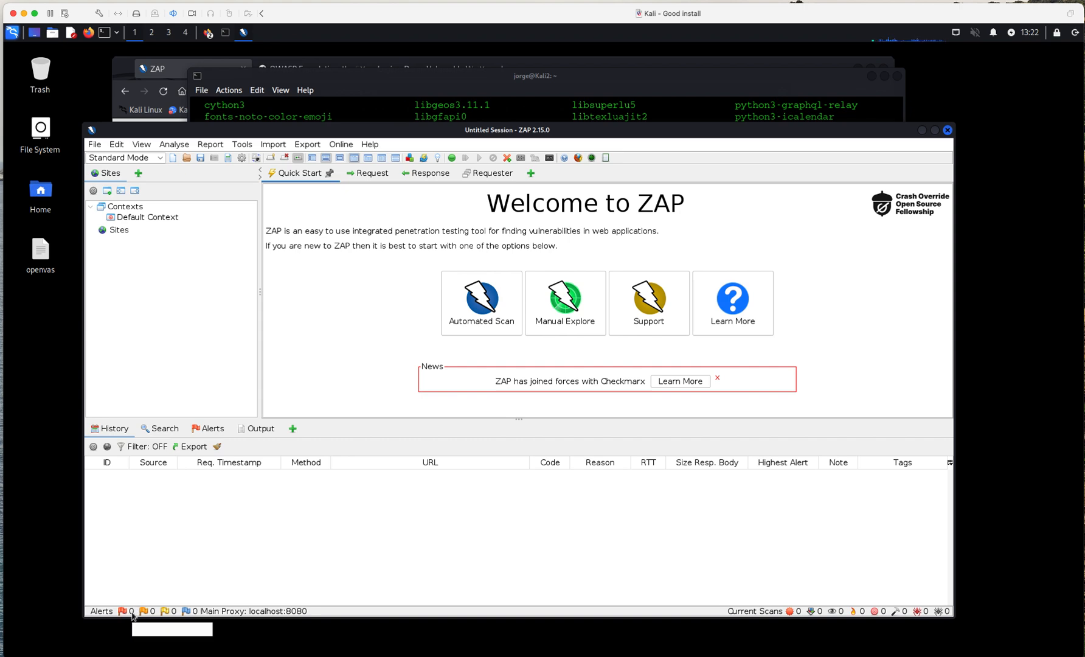
{"action": "mouse_move", "coordinate": [123, 612]}
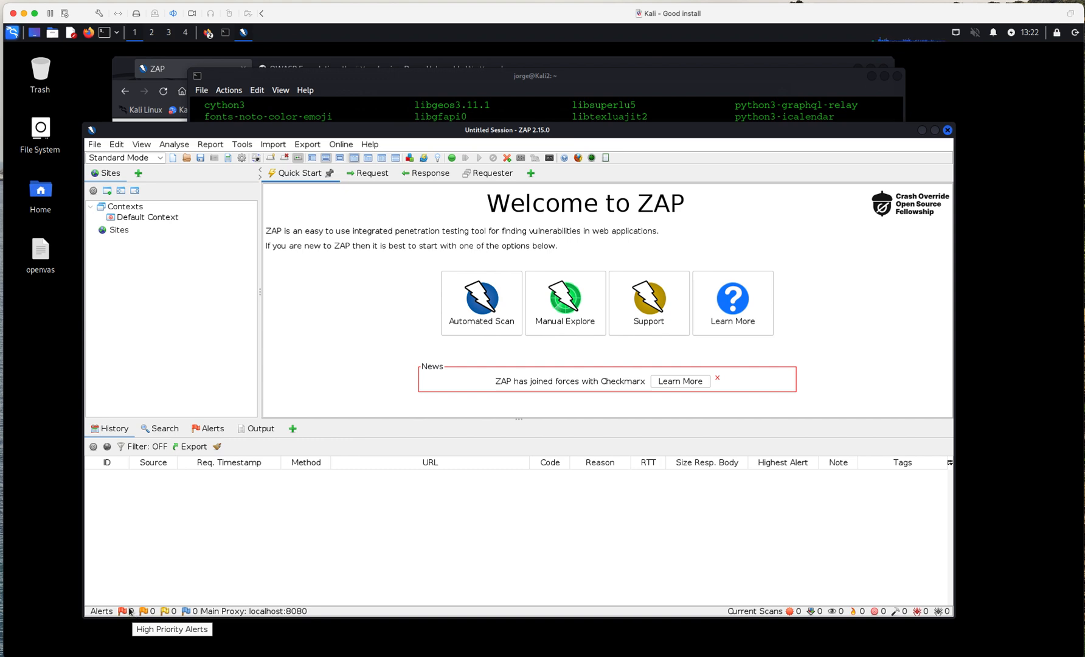
{"action": "mouse_move", "coordinate": [143, 612]}
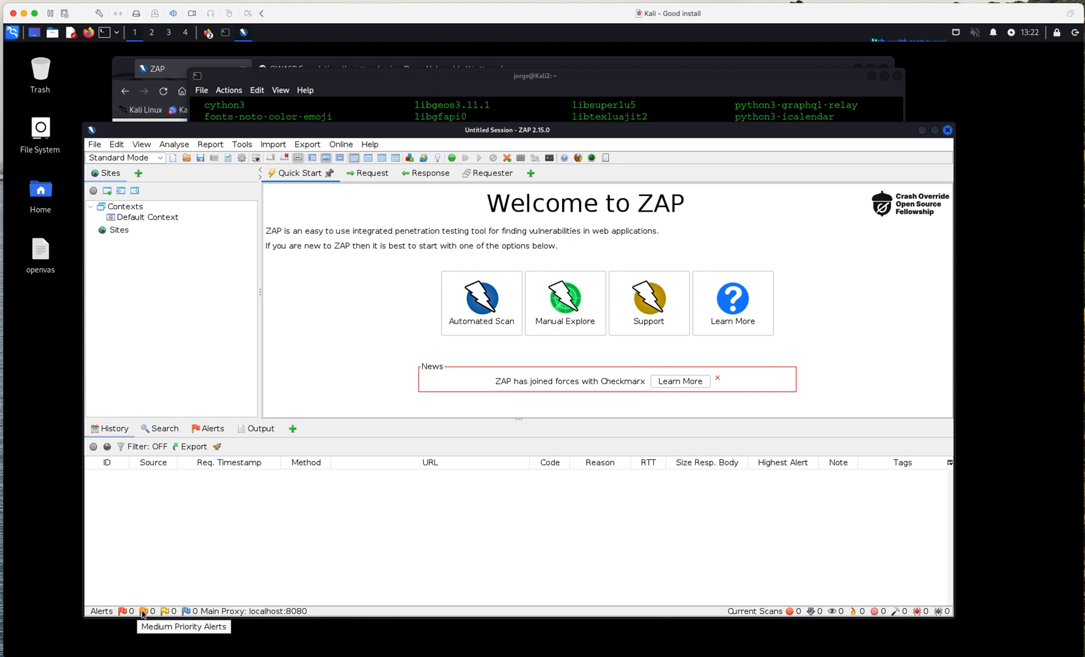
{"action": "mouse_move", "coordinate": [185, 620]}
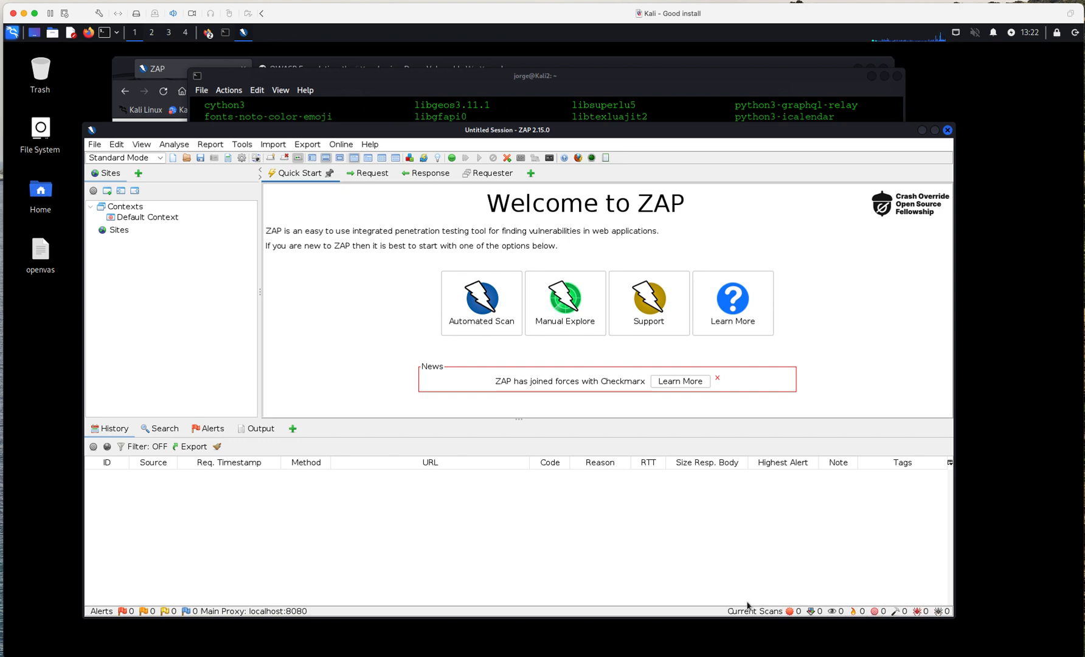
{"action": "mouse_move", "coordinate": [411, 224]}
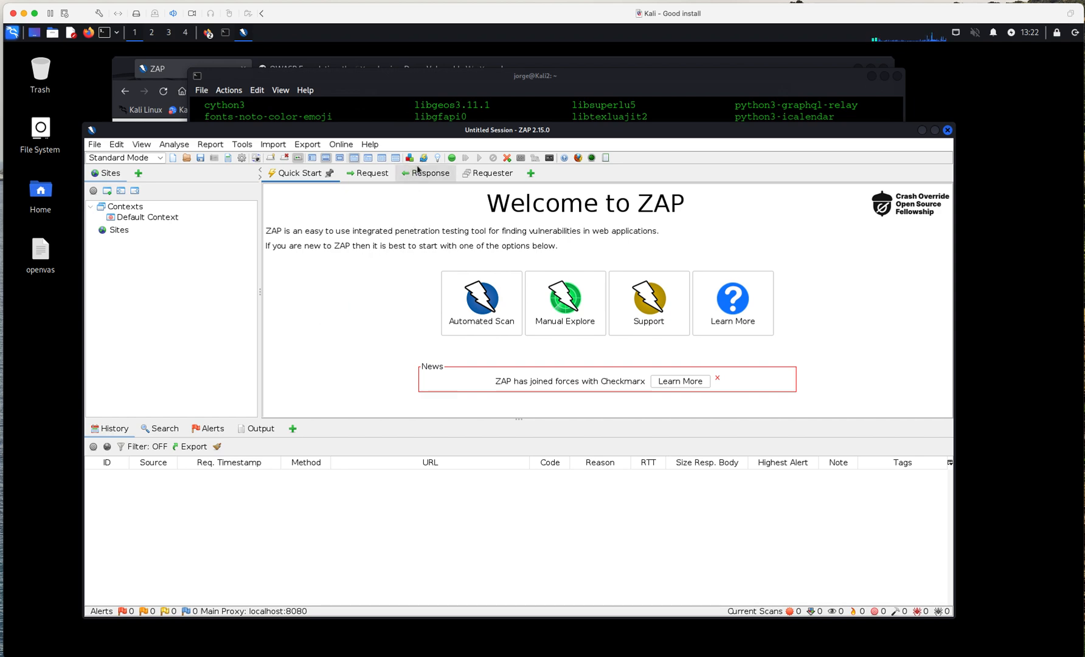
{"action": "mouse_move", "coordinate": [450, 158]}
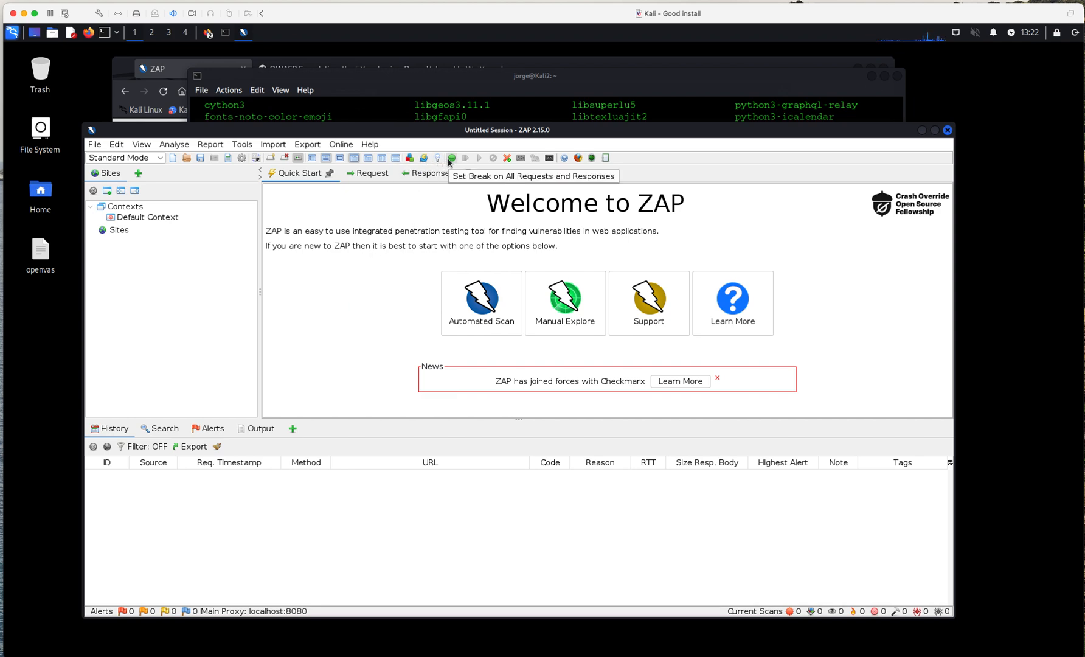
{"action": "mouse_move", "coordinate": [423, 158]}
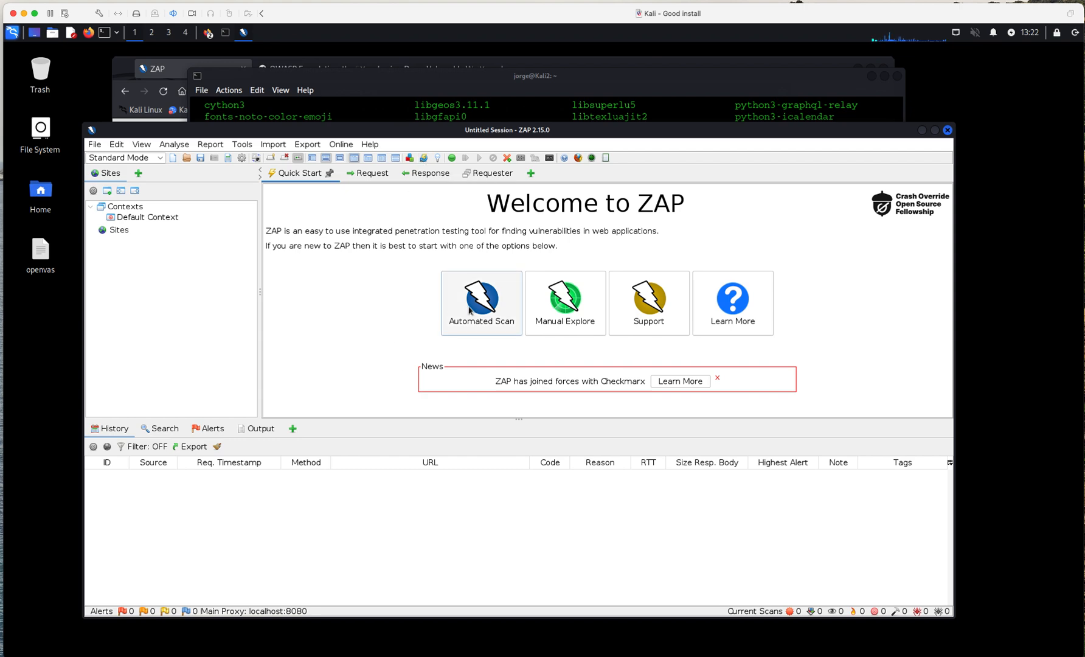
Bring up the Automated Scan setup from the Quick Start welcome page
{"action": "left_click", "coordinate": [482, 303]}
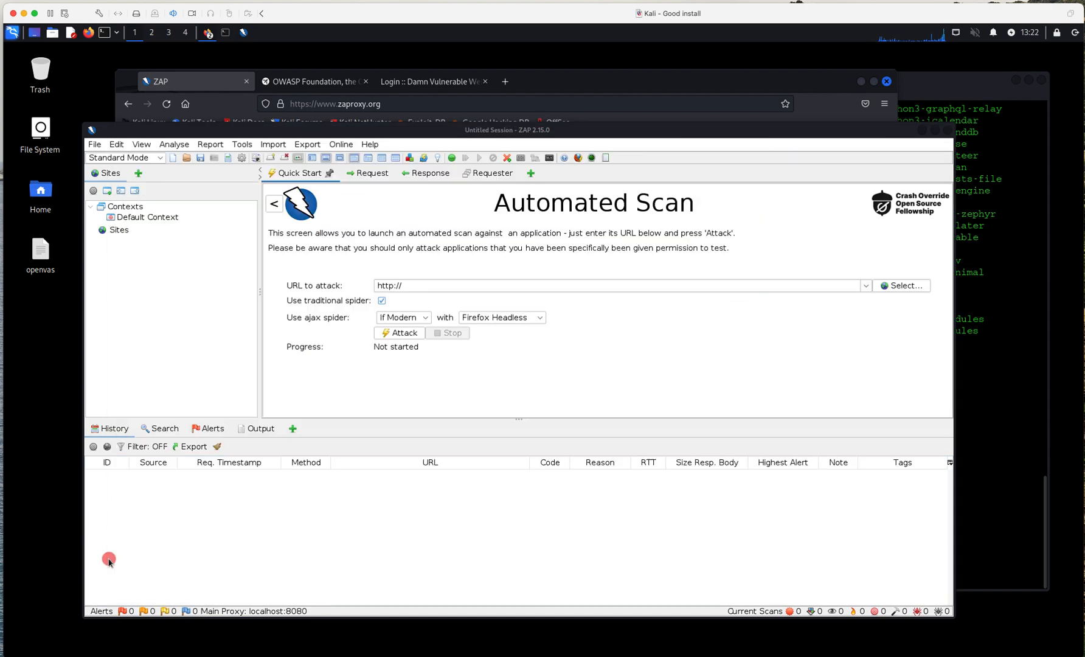
{"action": "left_click", "coordinate": [431, 82]}
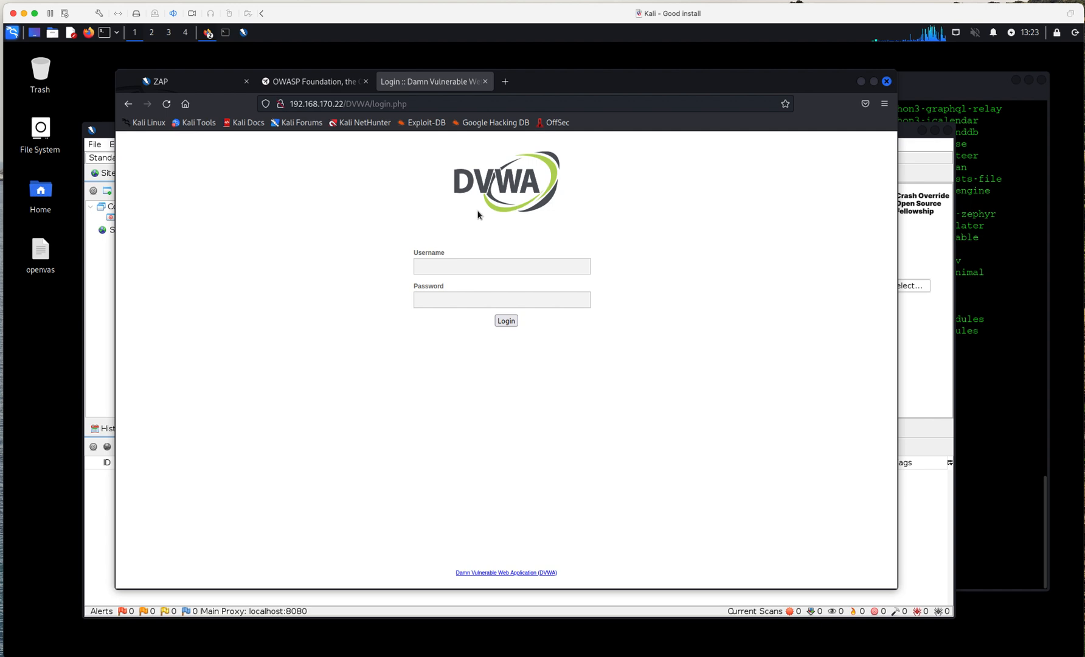
{"action": "mouse_move", "coordinate": [486, 218]}
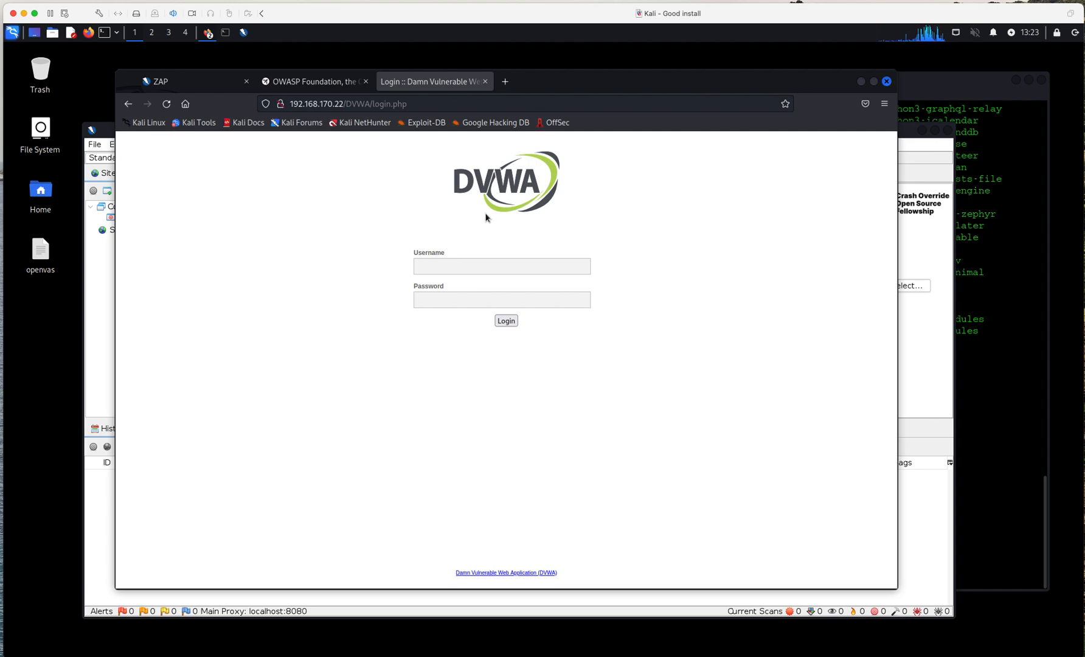
{"action": "mouse_move", "coordinate": [418, 262]}
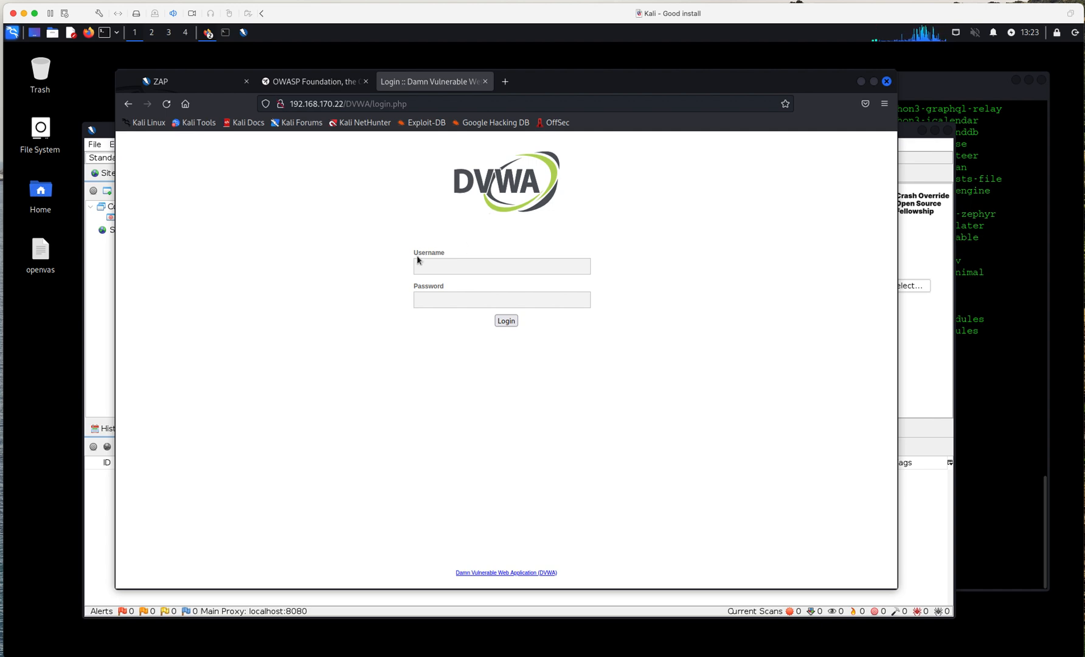
View the DVWA login tab in Firefox to check the target's address
{"action": "left_click", "coordinate": [501, 266]}
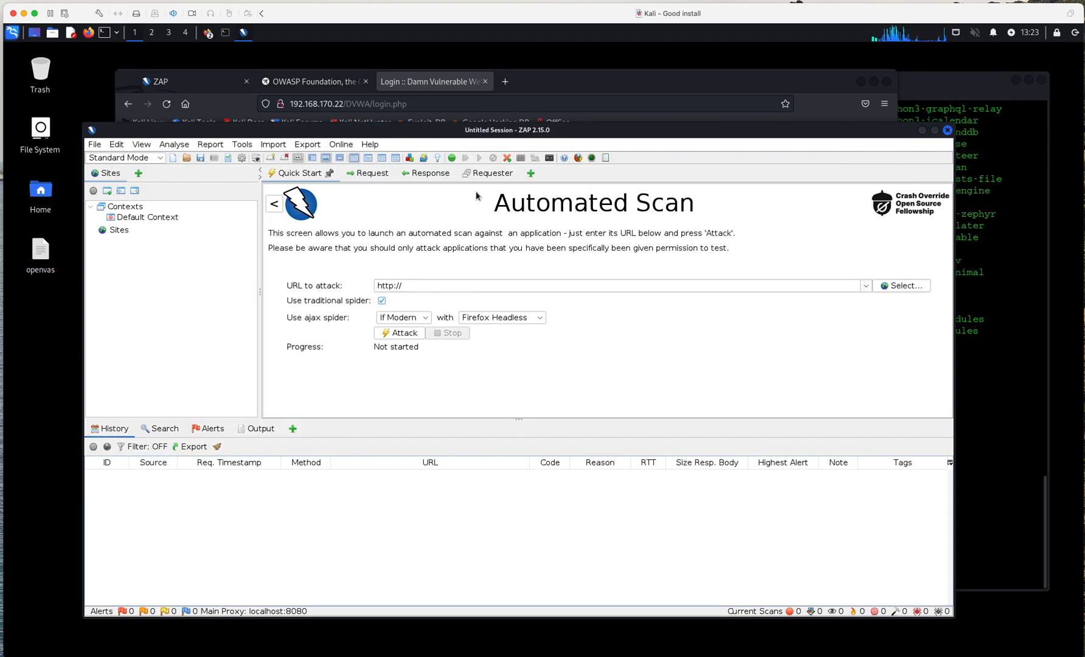
Enter 192.168.170.22/DVWA in the URL to attack field
{"action": "left_click", "coordinate": [413, 286]}
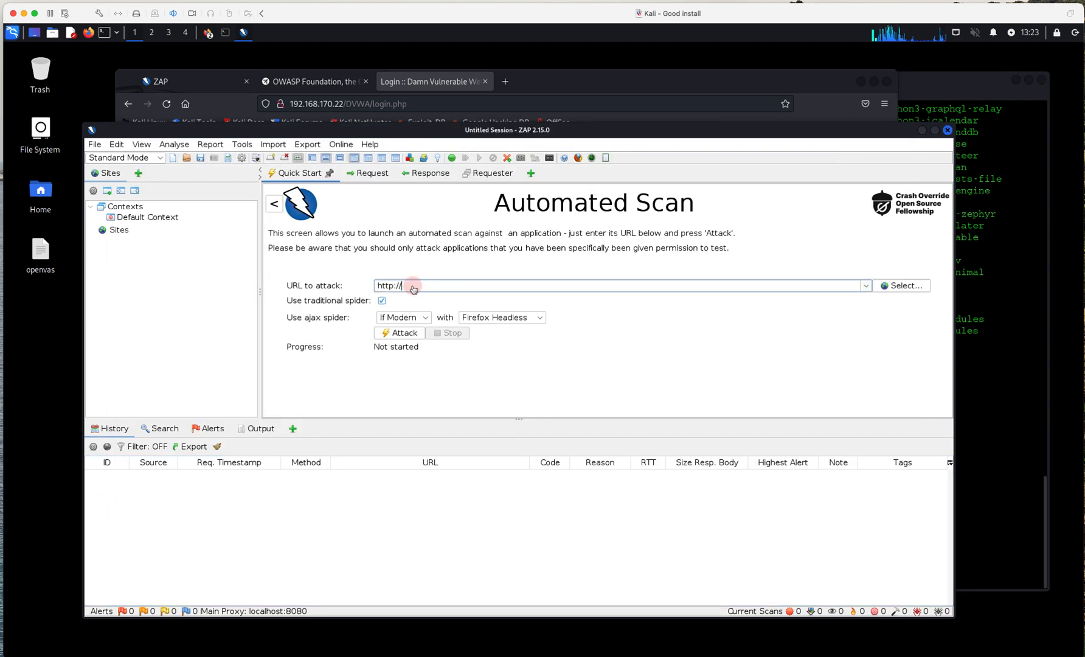
{"action": "left_click", "coordinate": [411, 285]}
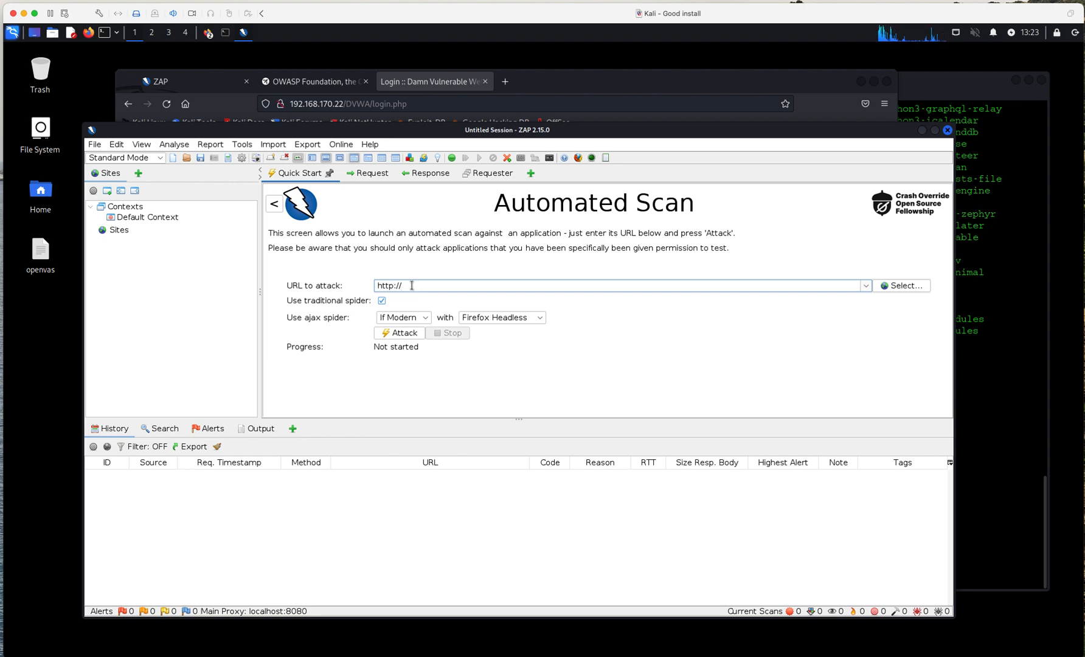
{"action": "type", "text": "1"}
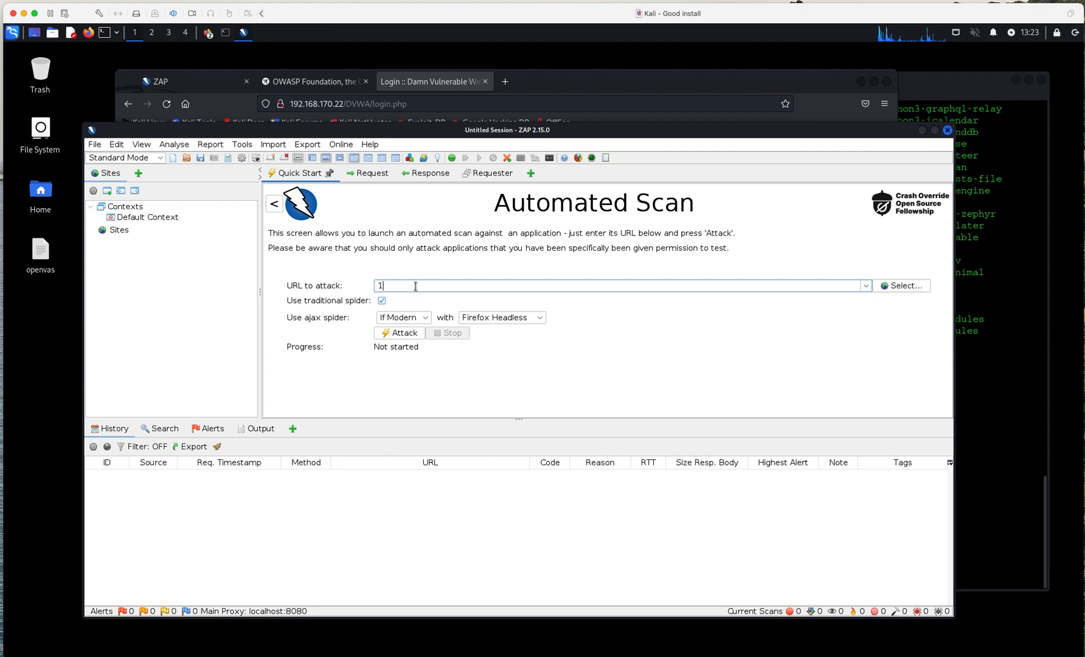
{"action": "type", "text": "92.168.170"}
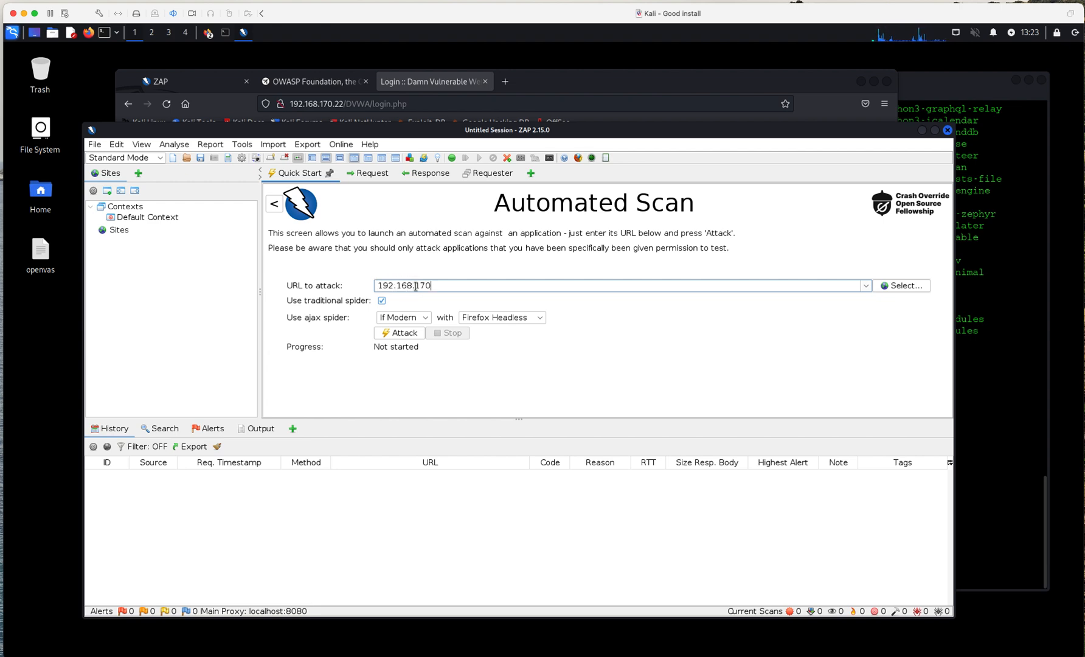
{"action": "type", "text": ".2"}
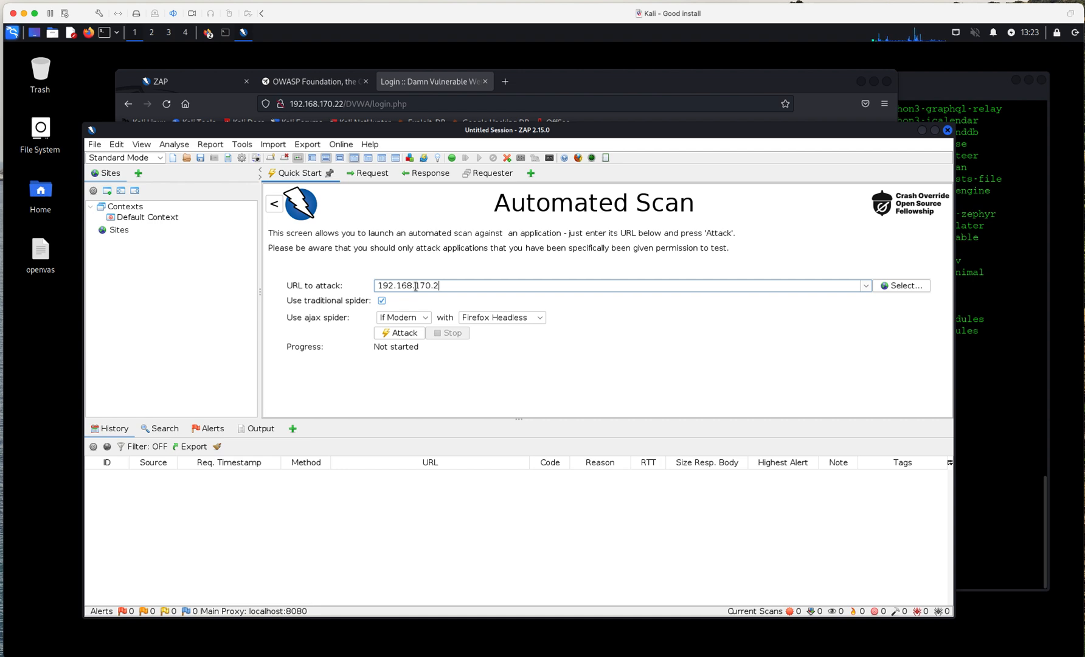
{"action": "type", "text": "2/"}
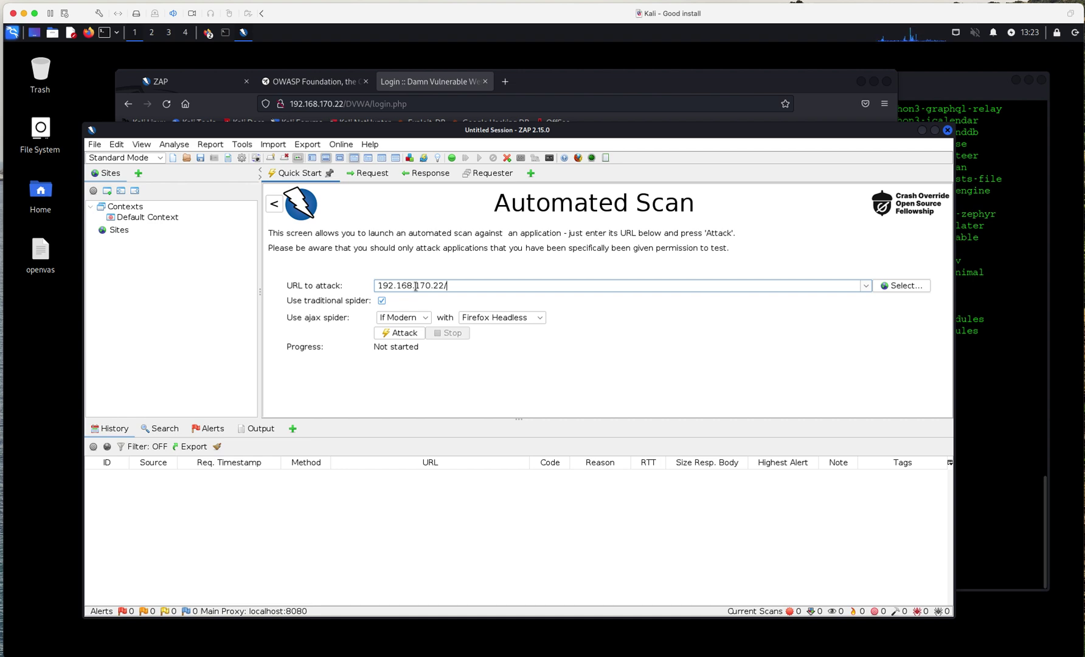
{"action": "type", "text": "D"}
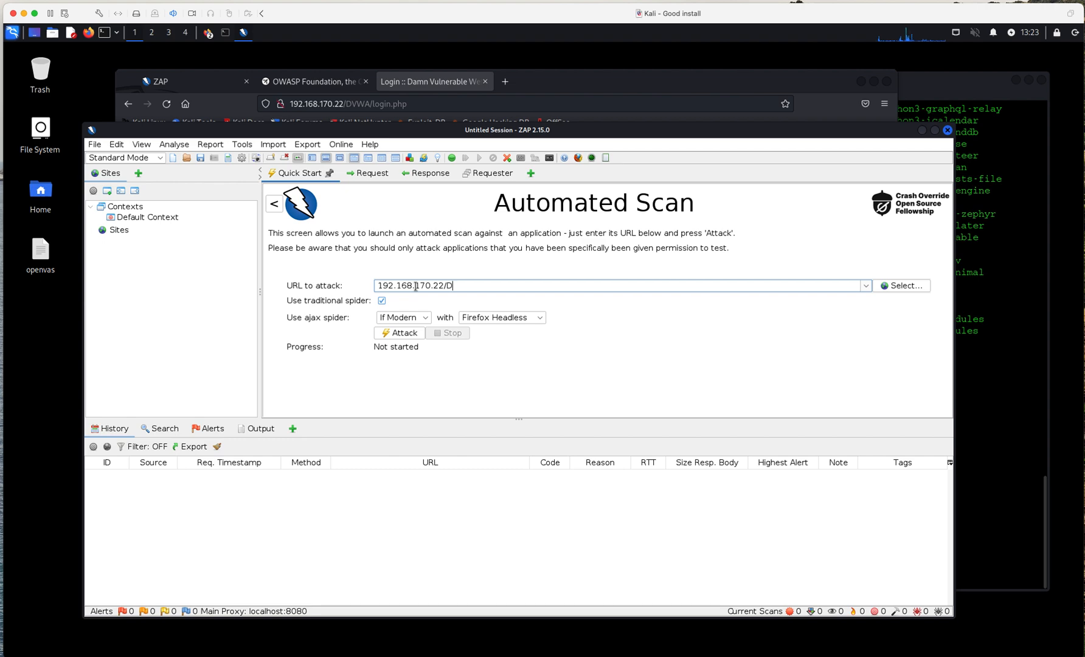
{"action": "type", "text": "V"}
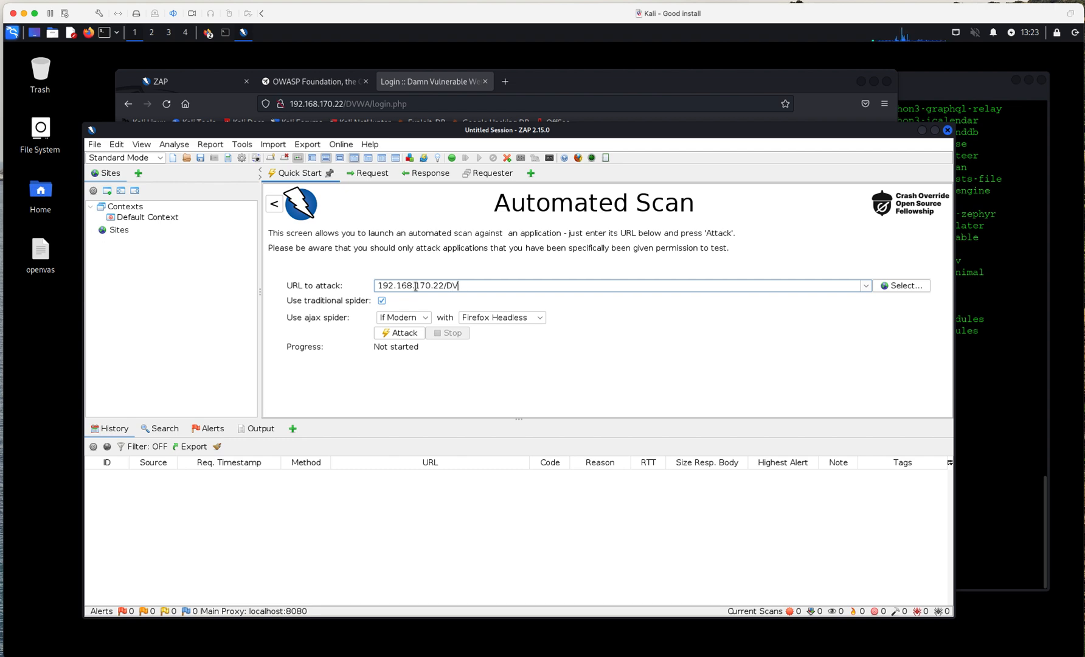
{"action": "type", "text": "WA"}
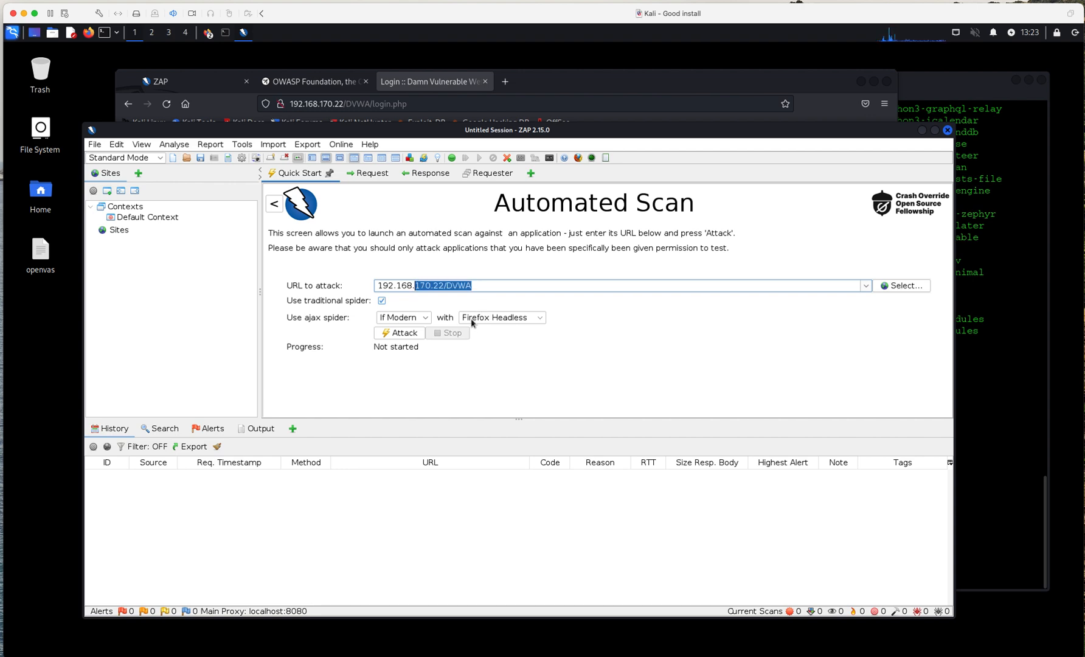
{"action": "mouse_move", "coordinate": [491, 312]}
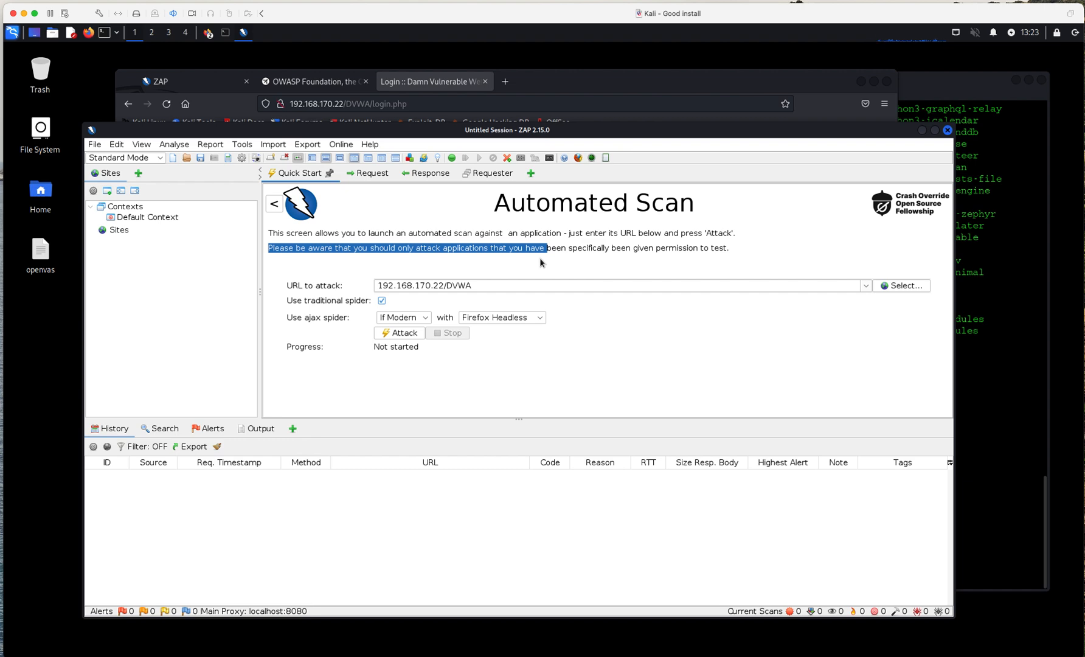
{"action": "mouse_move", "coordinate": [562, 257]}
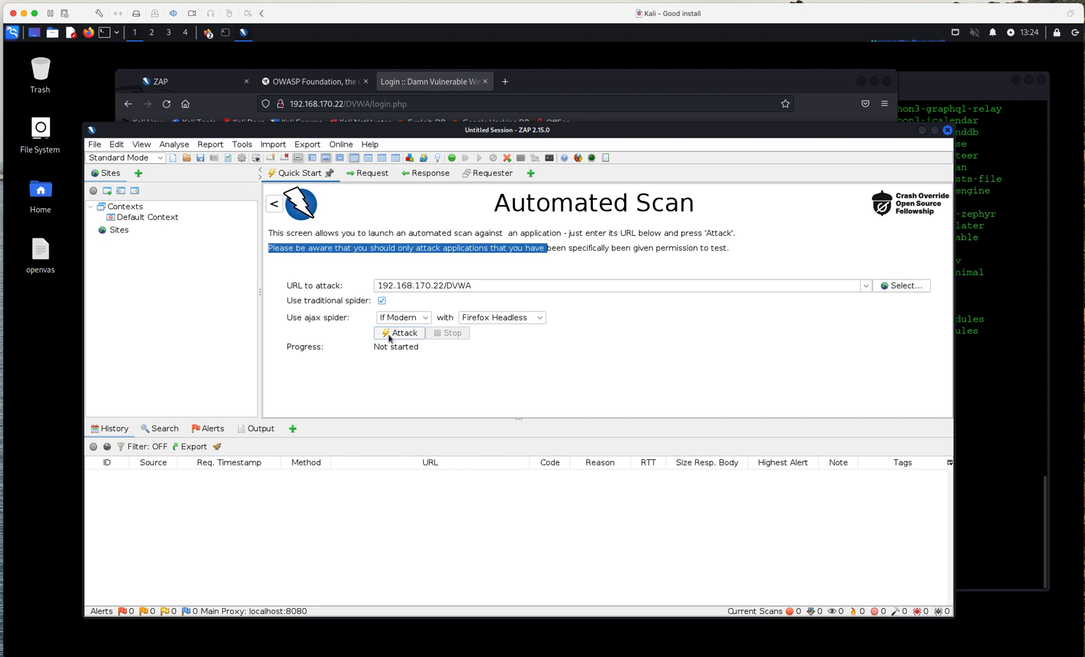
{"action": "left_click", "coordinate": [399, 333]}
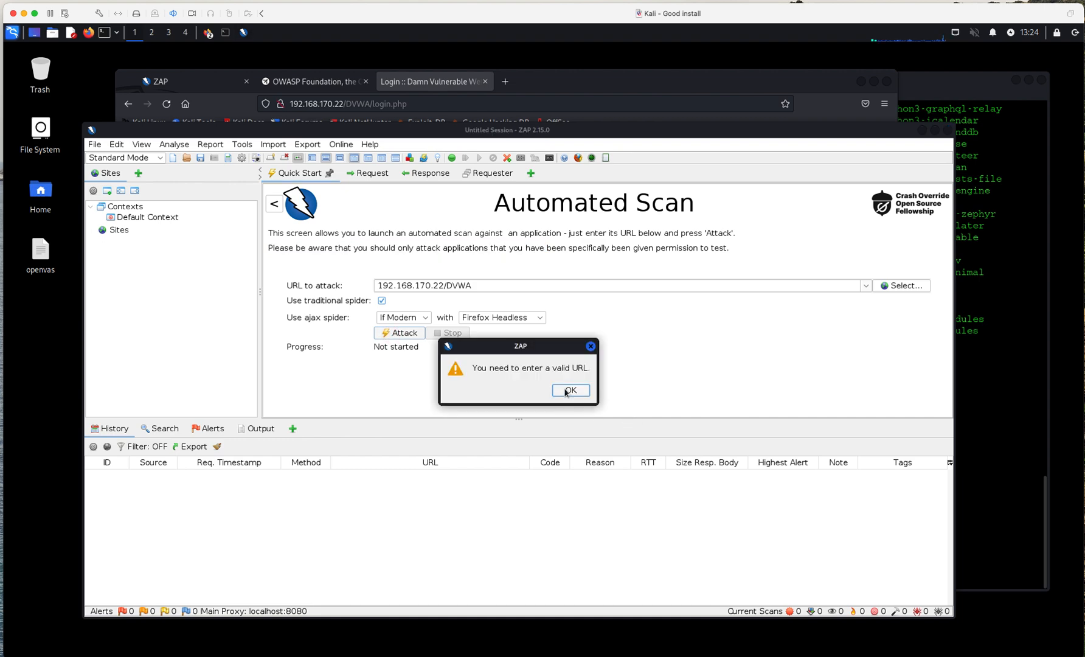
{"action": "left_click", "coordinate": [571, 390]}
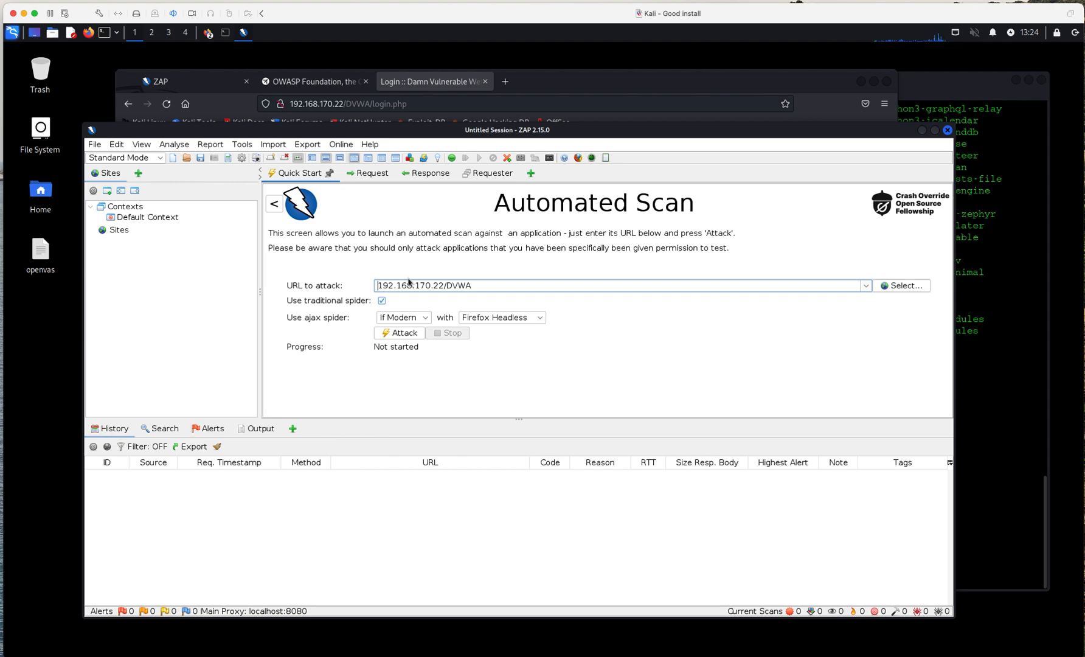
{"action": "type", "text": "http://"}
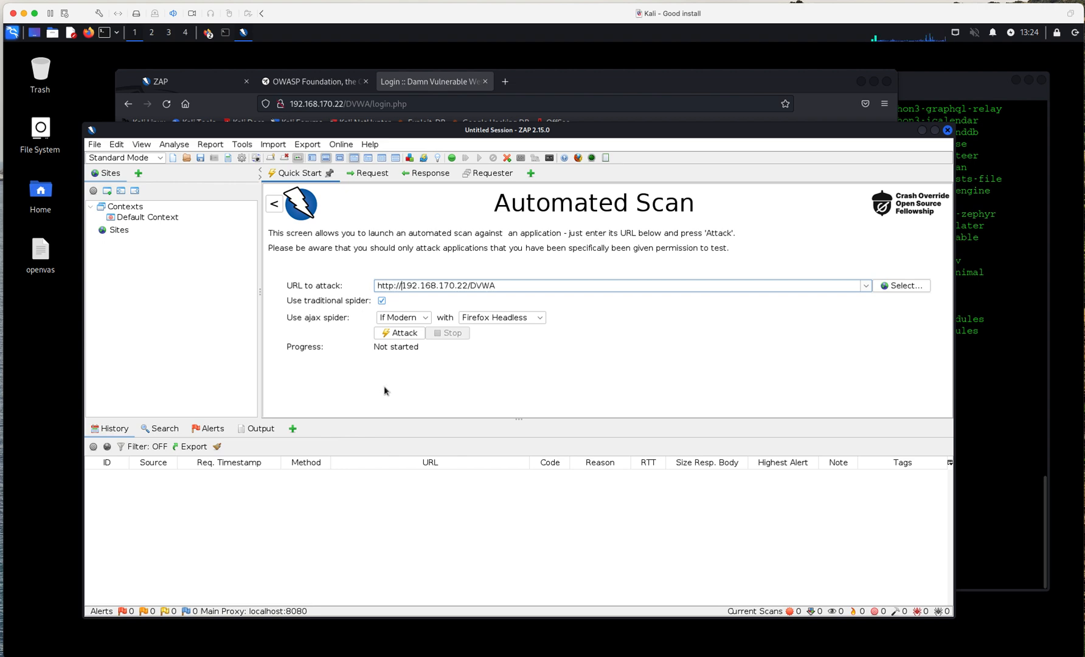
{"action": "mouse_move", "coordinate": [404, 300]}
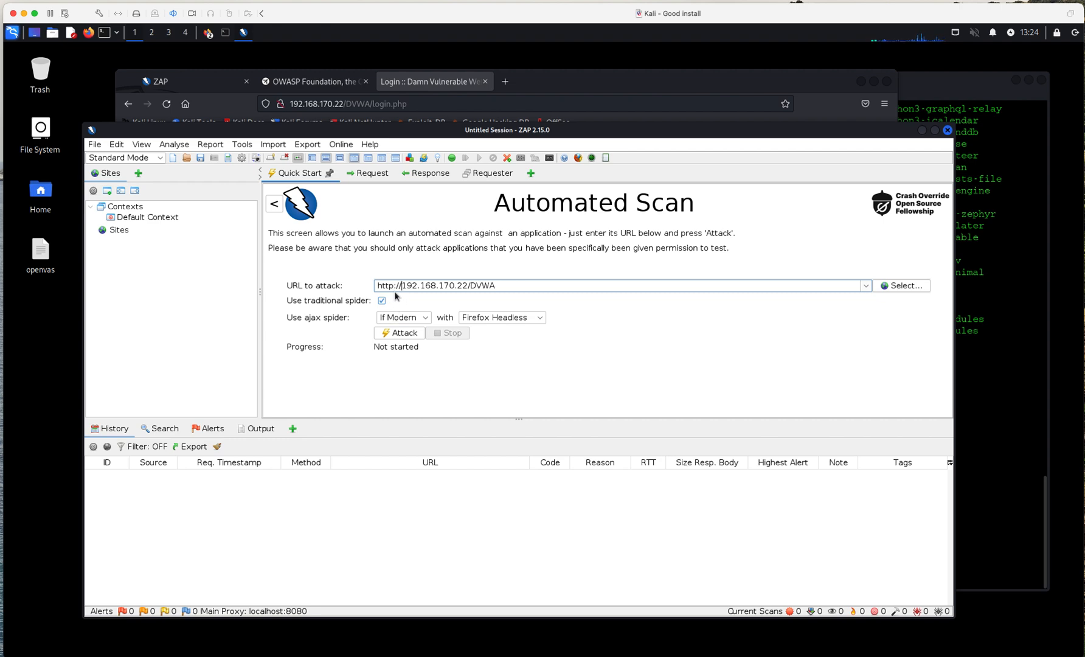
{"action": "mouse_move", "coordinate": [506, 224]}
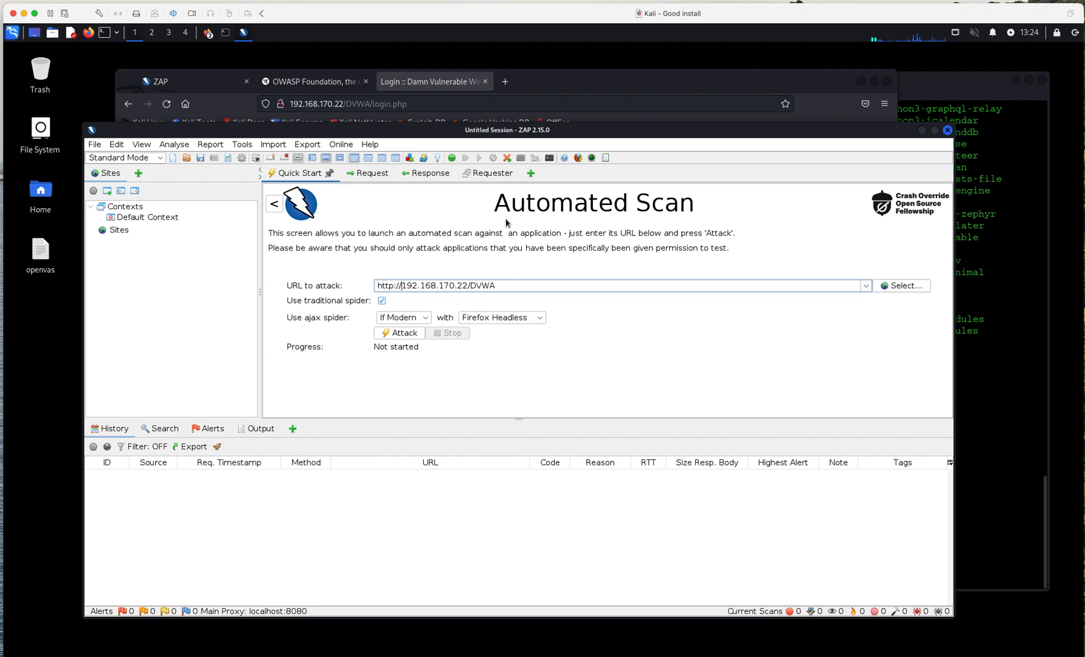
{"action": "mouse_move", "coordinate": [509, 303]}
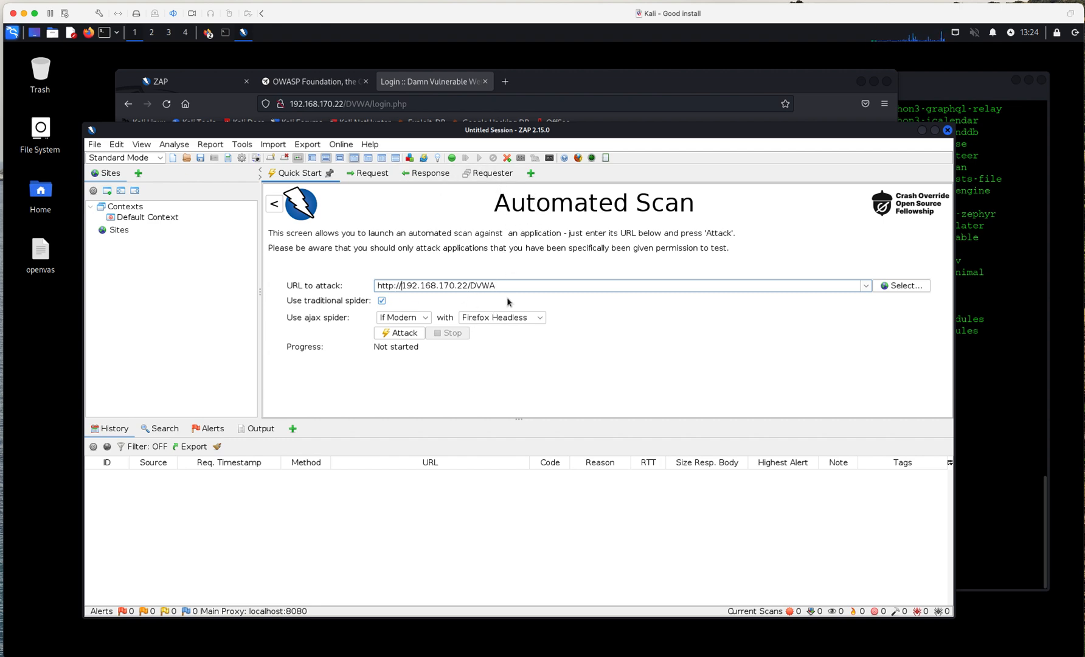
{"action": "mouse_move", "coordinate": [470, 311]}
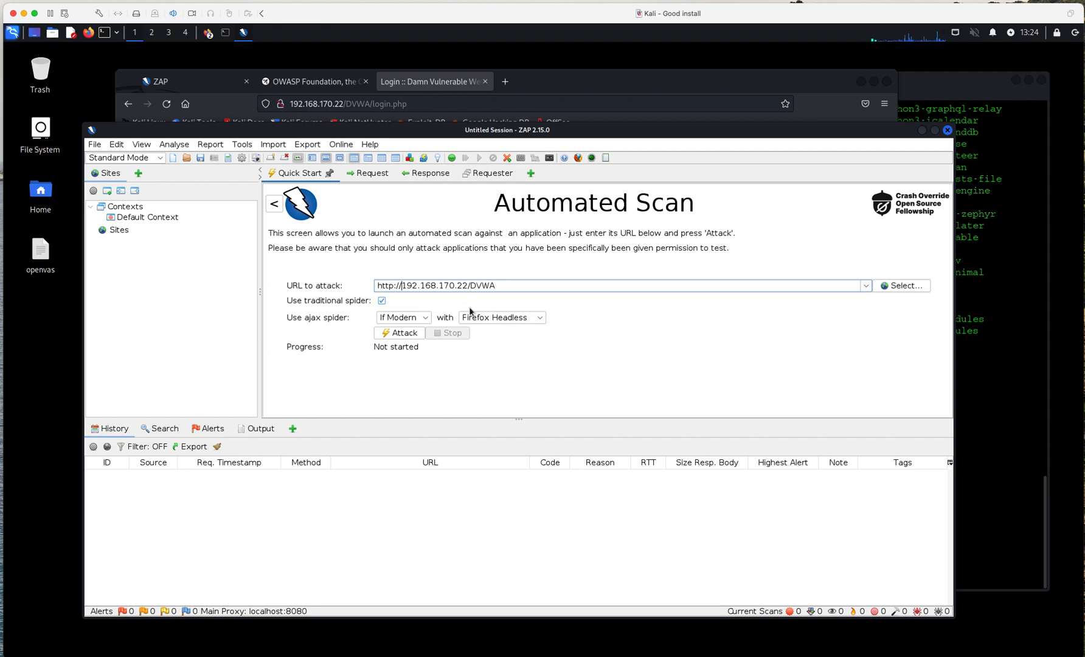
{"action": "mouse_move", "coordinate": [464, 307]}
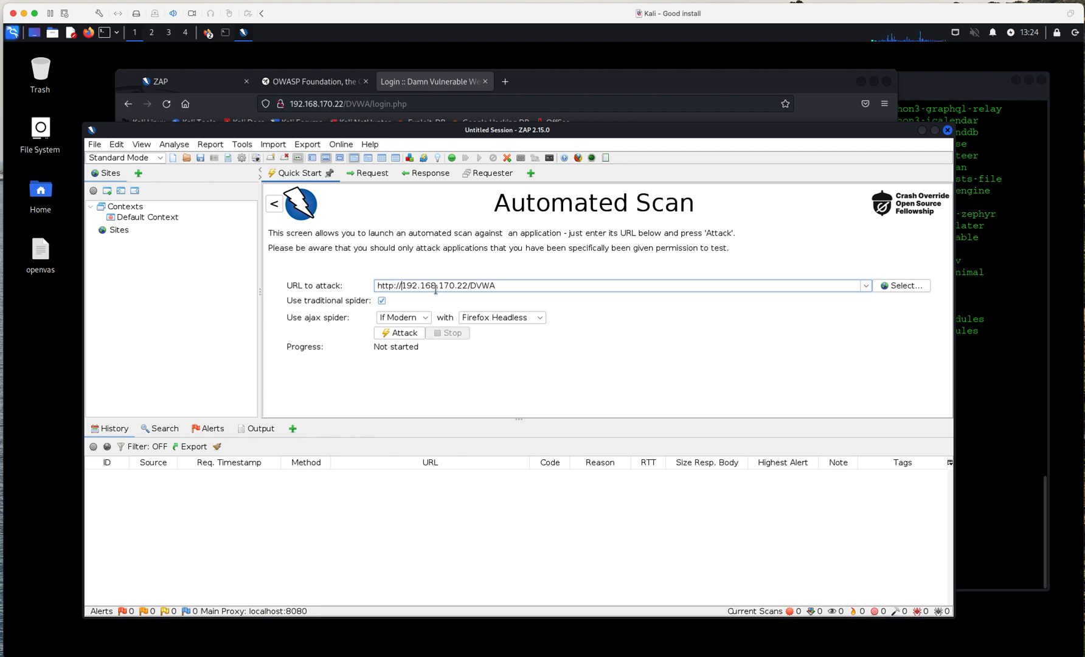
{"action": "mouse_move", "coordinate": [486, 319]}
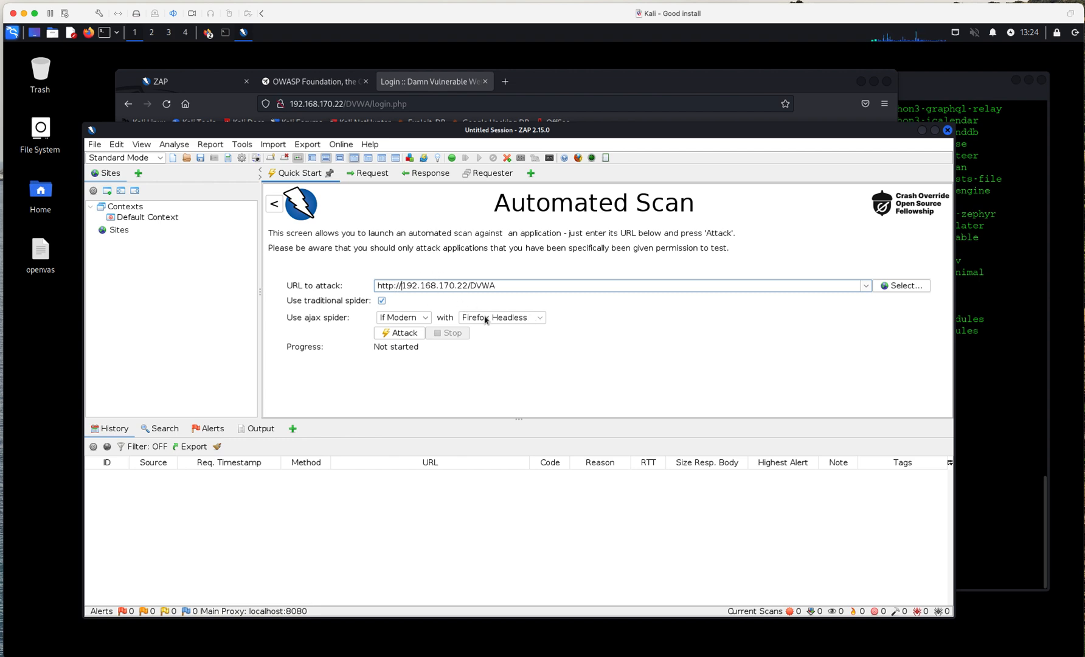
{"action": "mouse_move", "coordinate": [411, 302]}
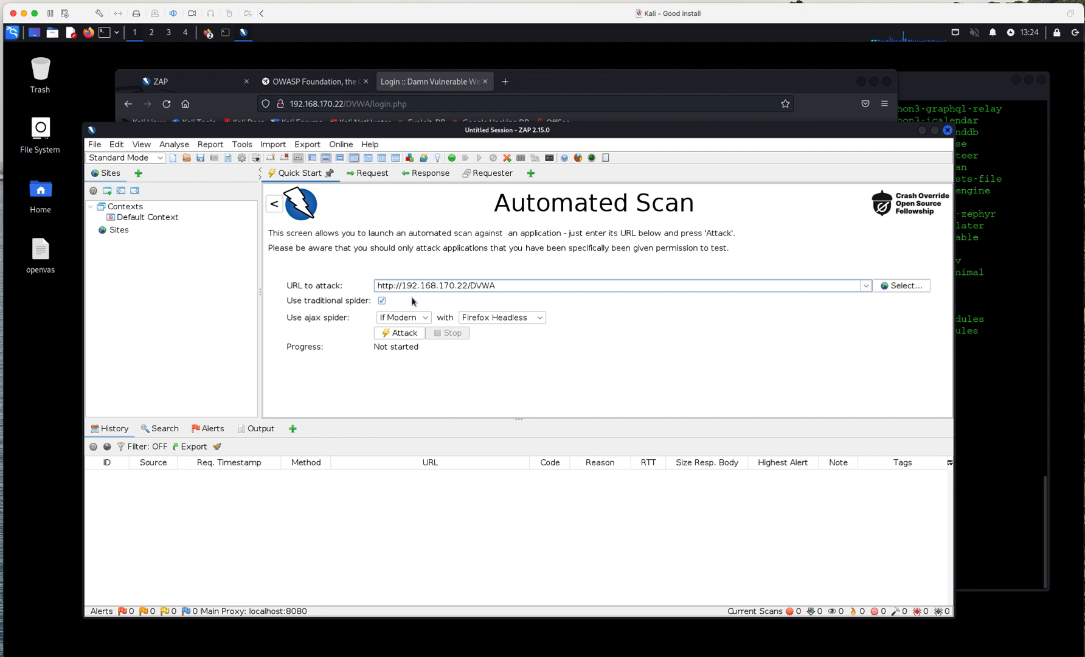
{"action": "left_click", "coordinate": [399, 286]}
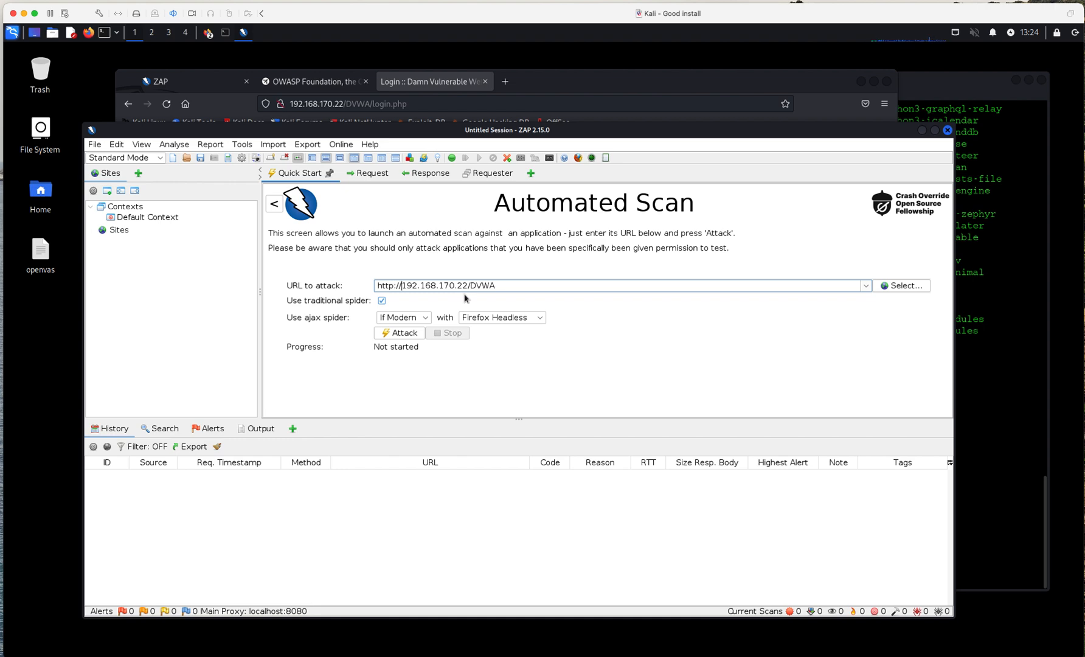
{"action": "mouse_move", "coordinate": [414, 305]}
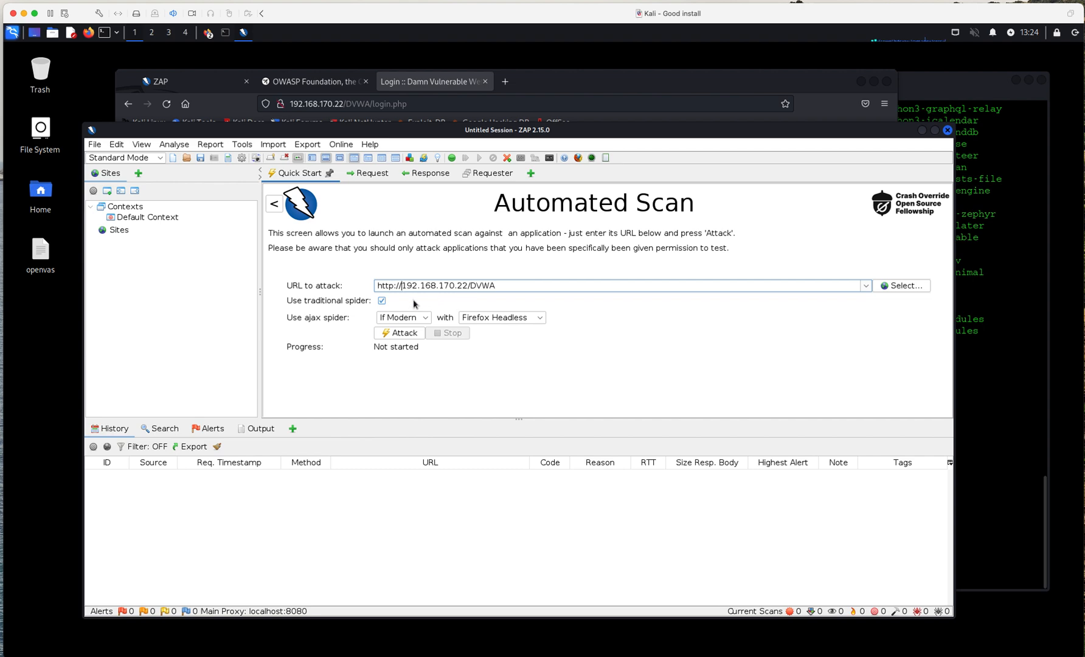
{"action": "mouse_move", "coordinate": [420, 298]}
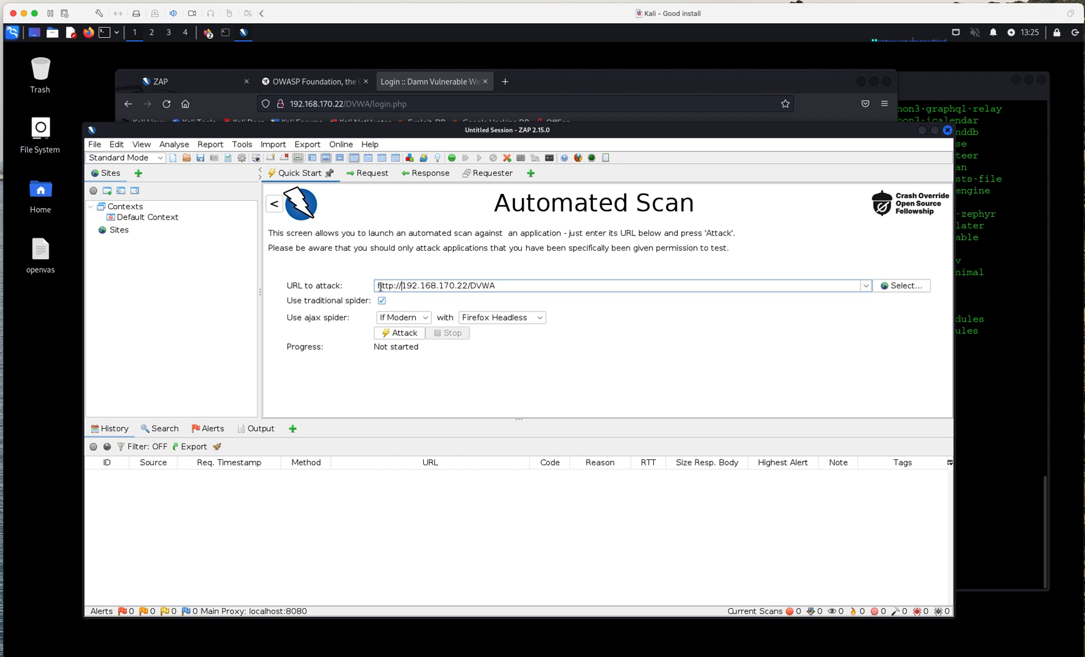
{"action": "left_click", "coordinate": [399, 333]}
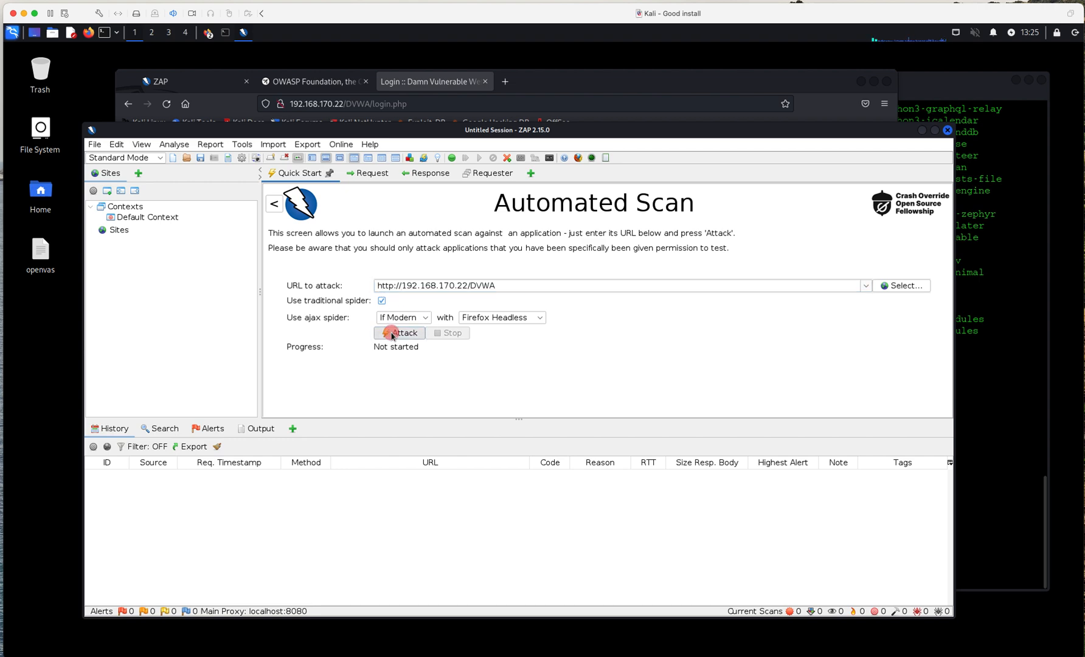
{"action": "left_click", "coordinate": [399, 334]}
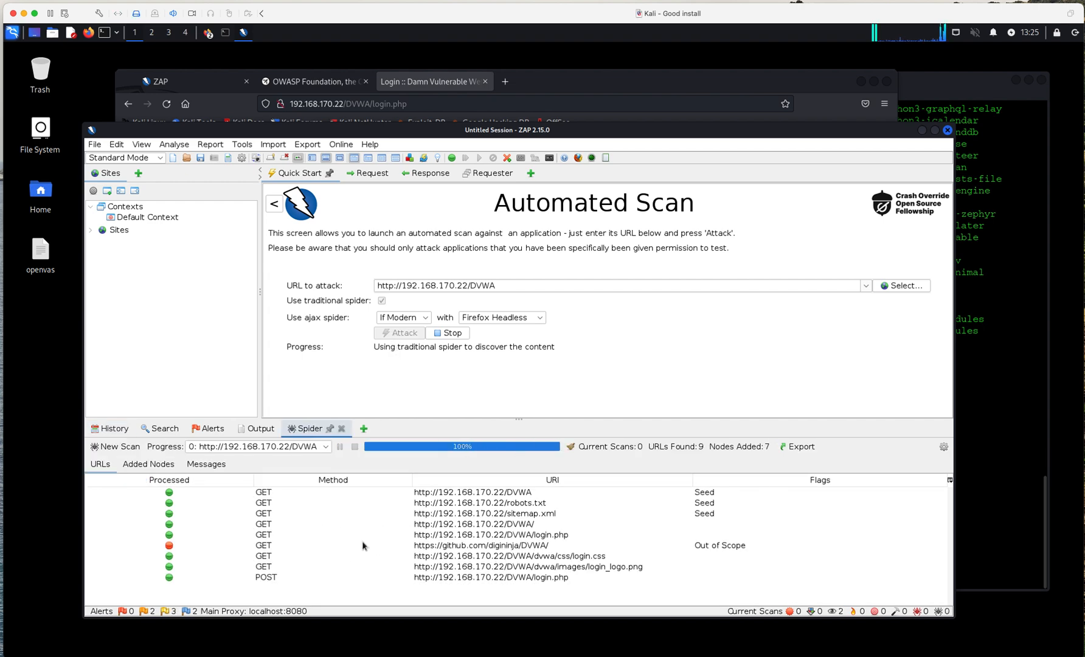
{"action": "mouse_move", "coordinate": [341, 550]}
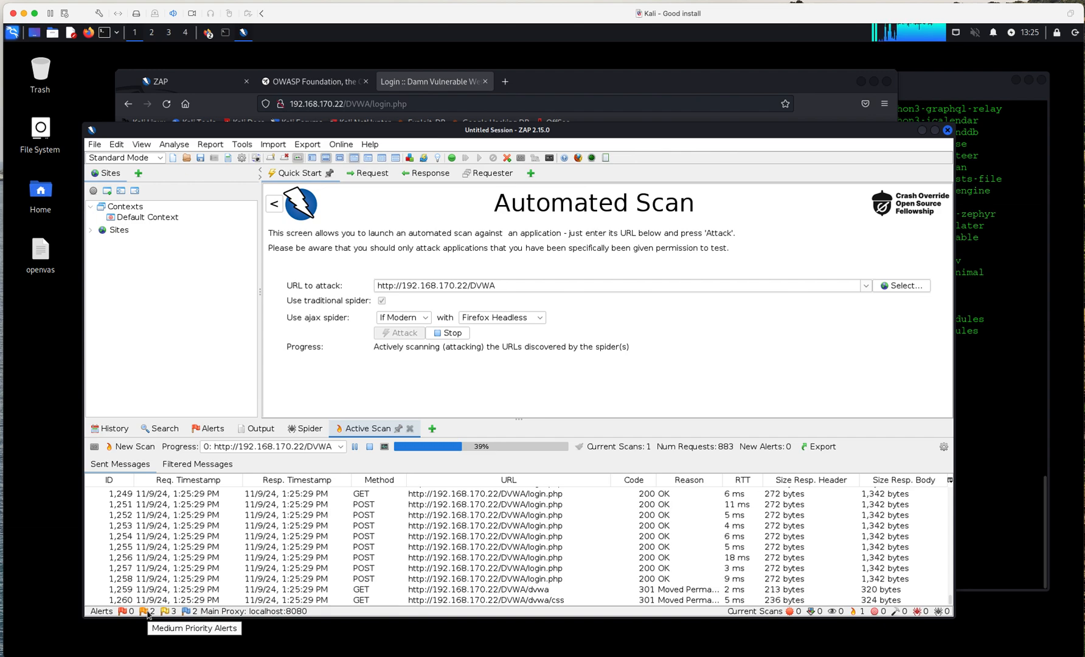
{"action": "mouse_move", "coordinate": [121, 612]}
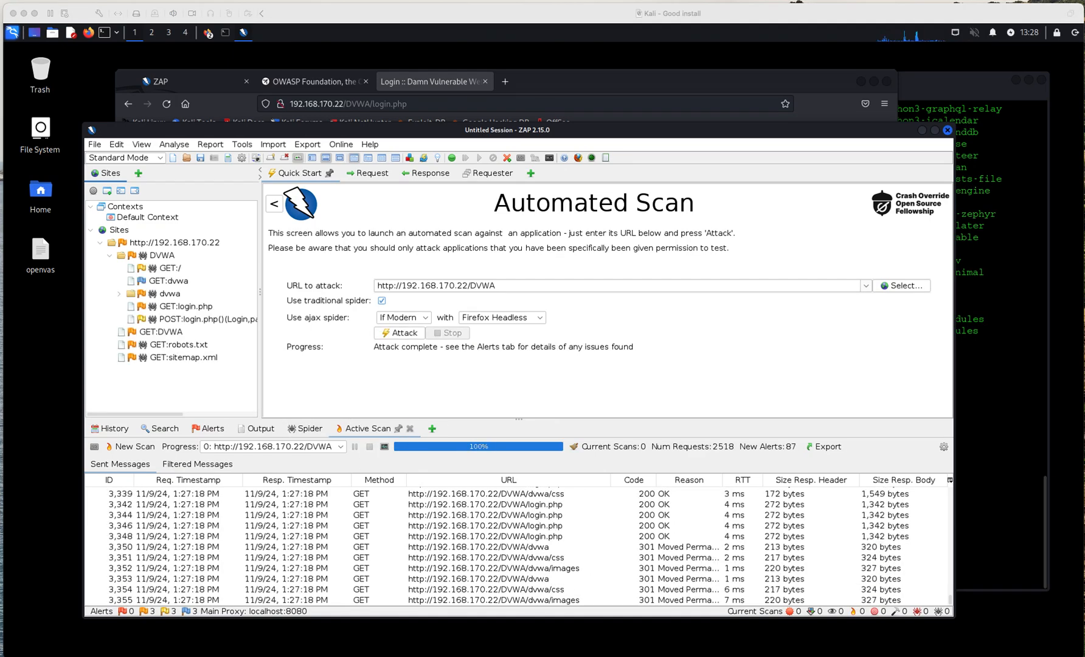
{"action": "mouse_move", "coordinate": [332, 521]}
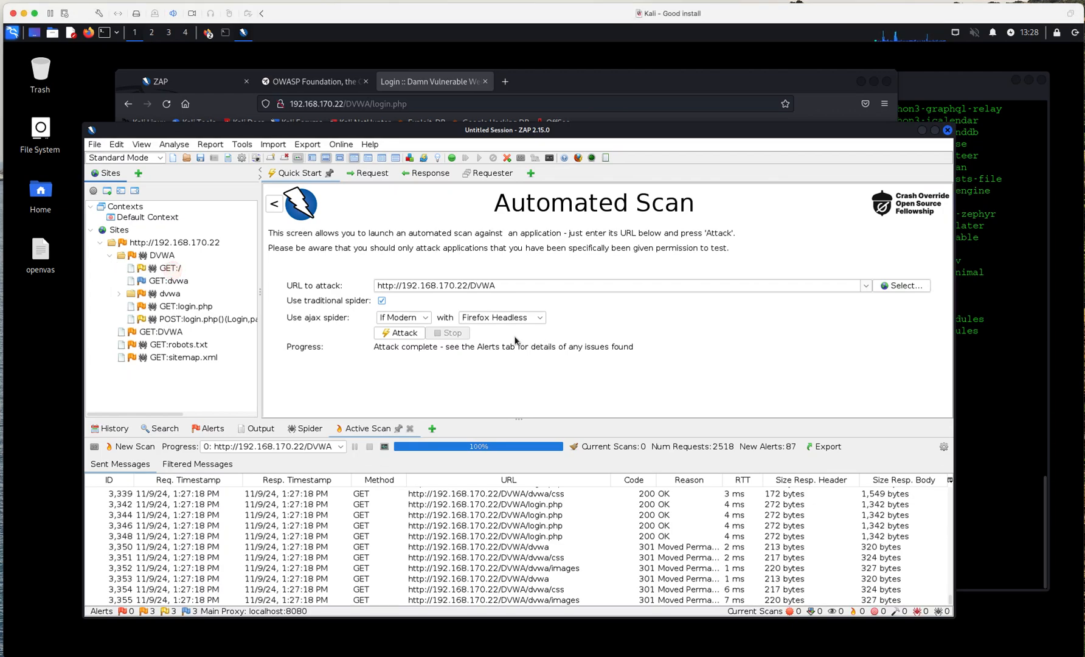
Select GET:dvwa in the Sites tree and expand the dvwa folder
{"action": "left_click", "coordinate": [168, 281]}
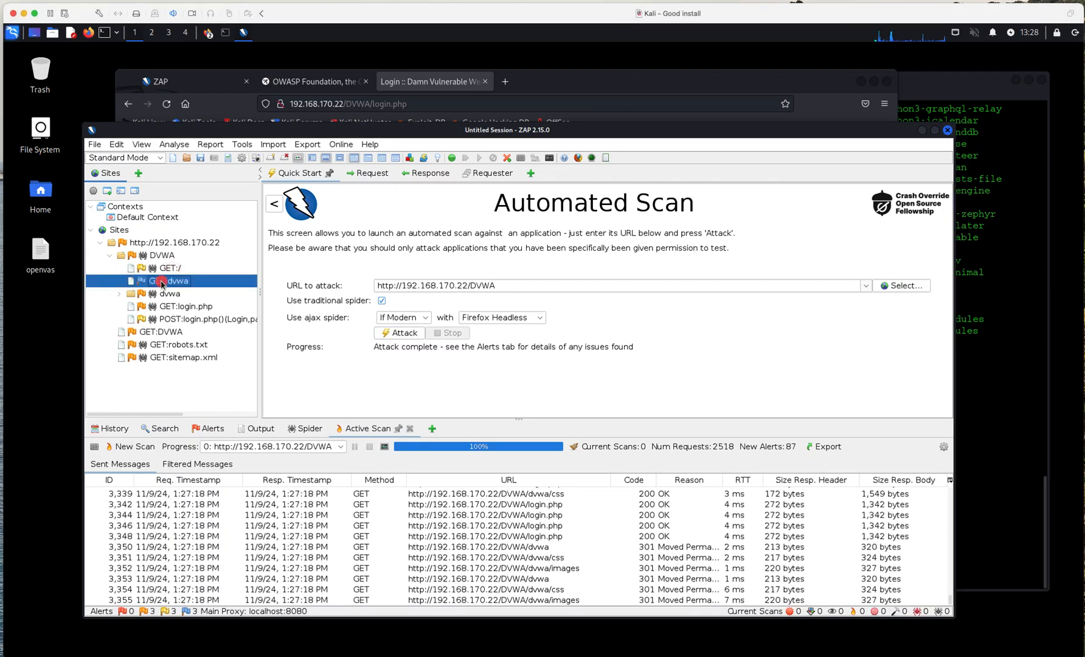
{"action": "left_click", "coordinate": [119, 294]}
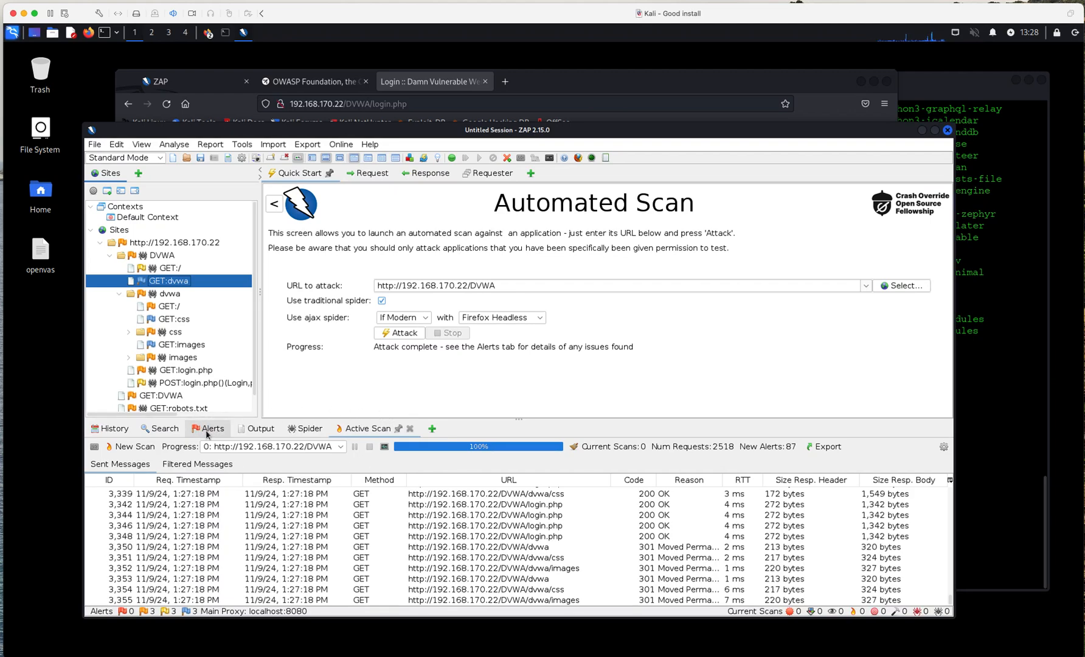
View the Alerts list, a CSP Header Not Set instance, then the Directory Browsing finding for /DVWA/dvwa/
{"action": "left_click", "coordinate": [211, 428]}
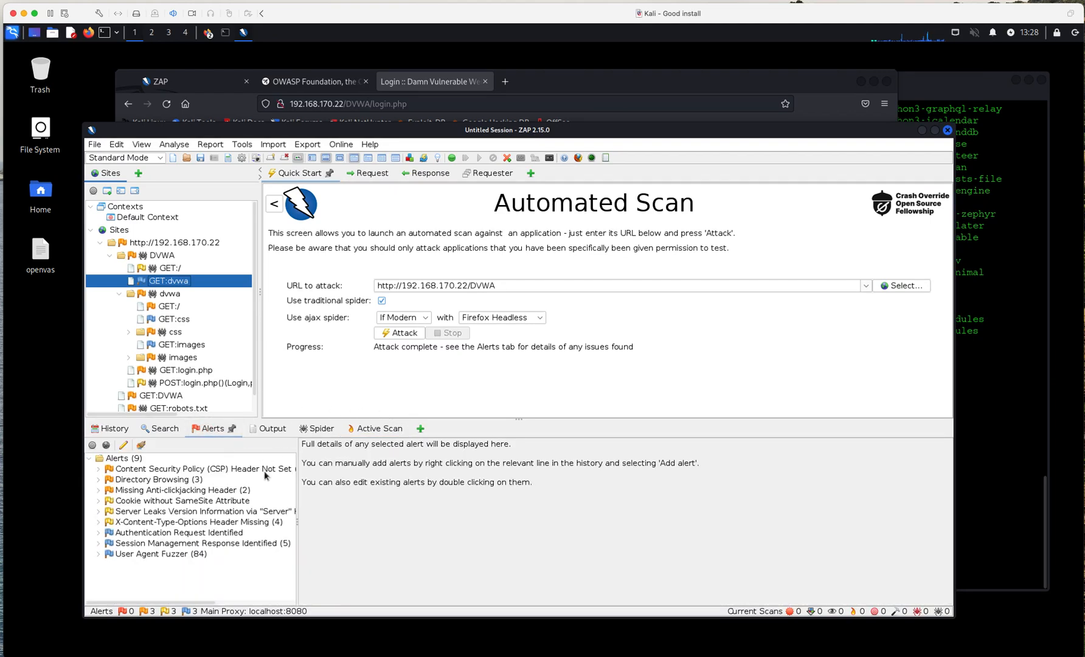
{"action": "mouse_move", "coordinate": [295, 508]}
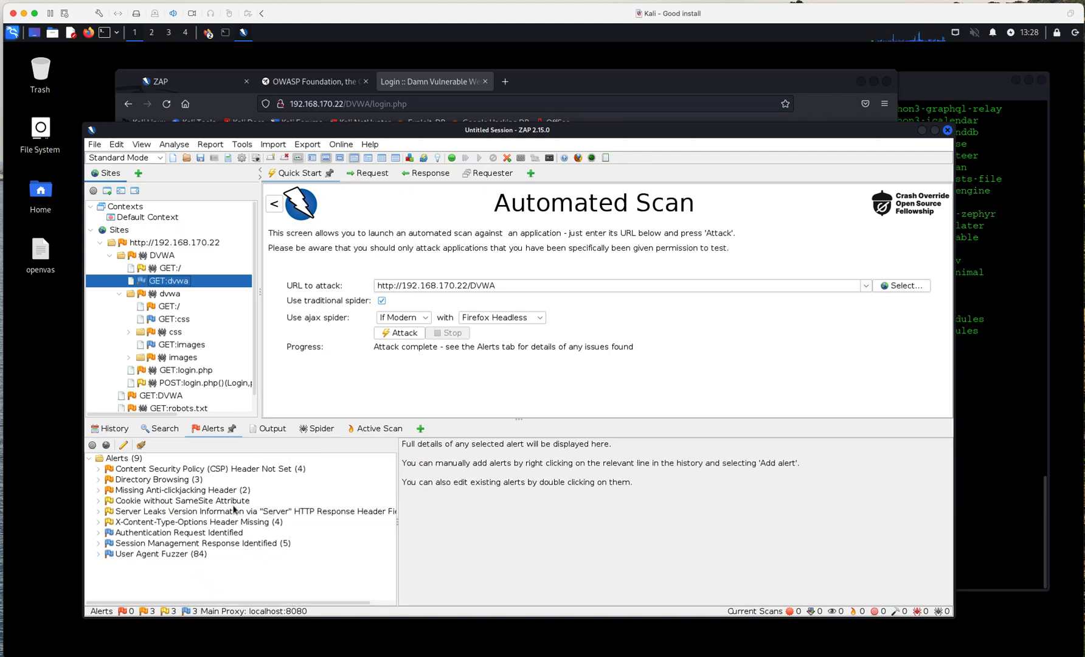
{"action": "mouse_move", "coordinate": [141, 481]}
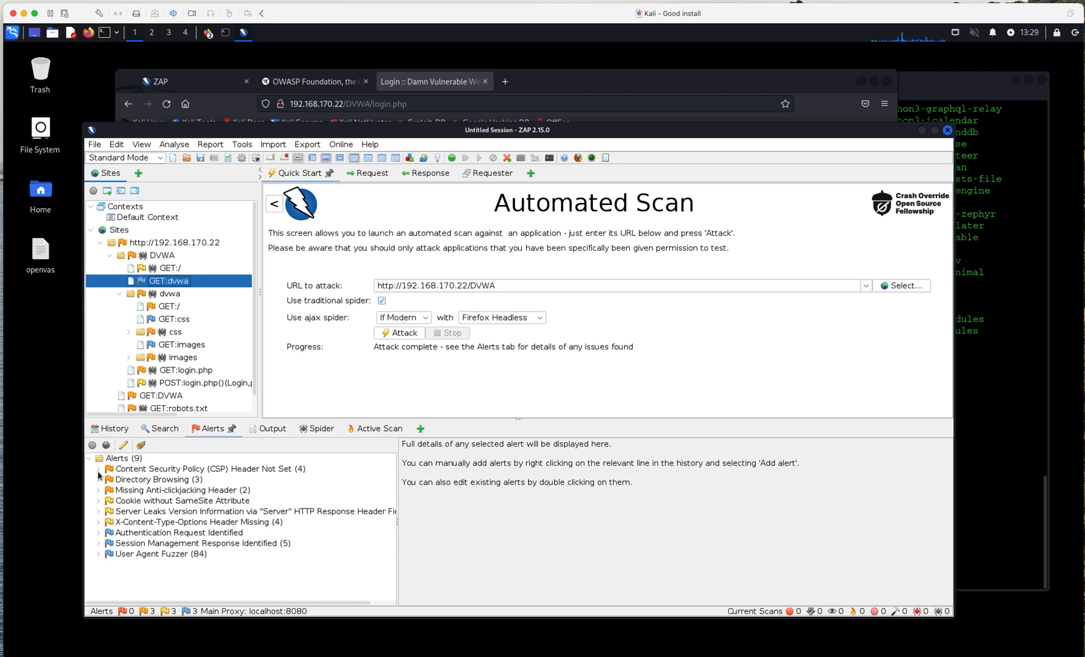
{"action": "left_click", "coordinate": [99, 470]}
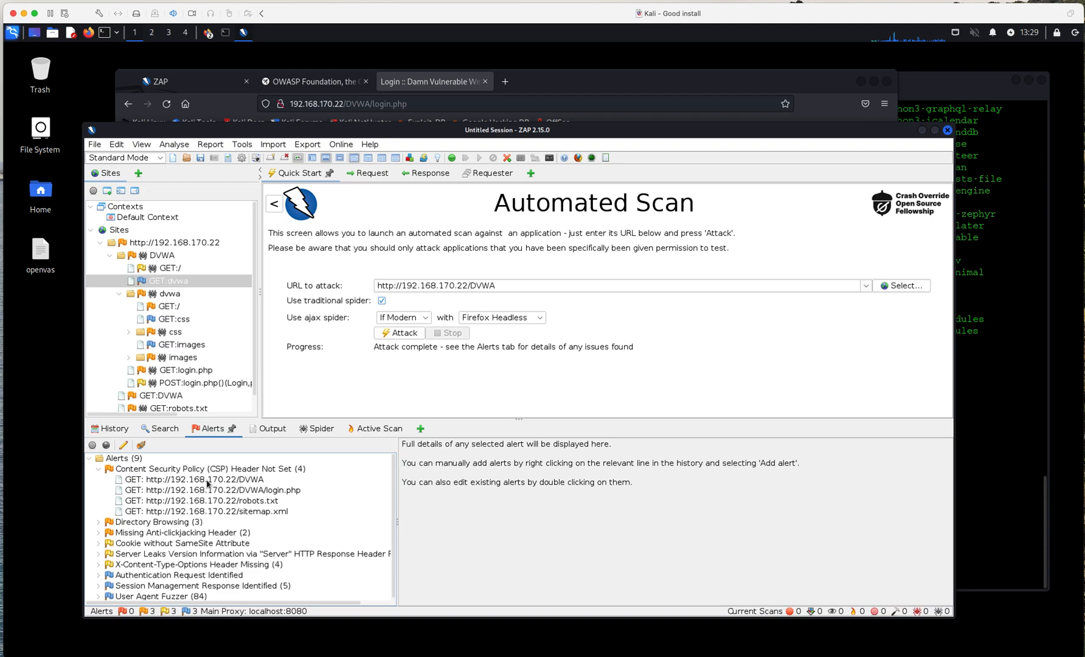
{"action": "left_click", "coordinate": [183, 479]}
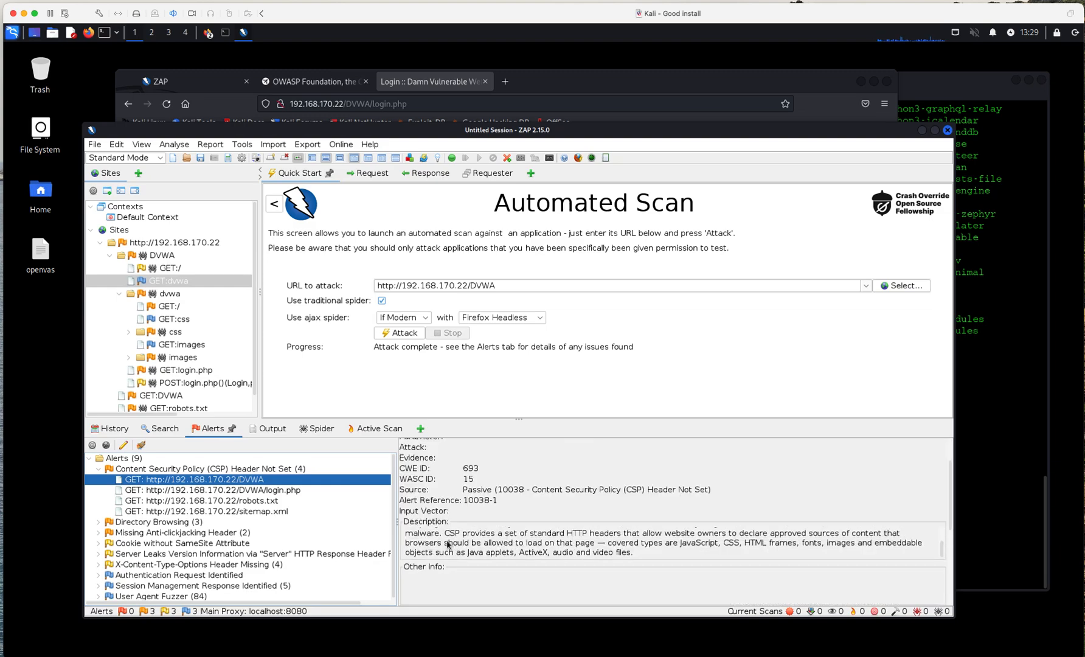
{"action": "mouse_move", "coordinate": [468, 549]}
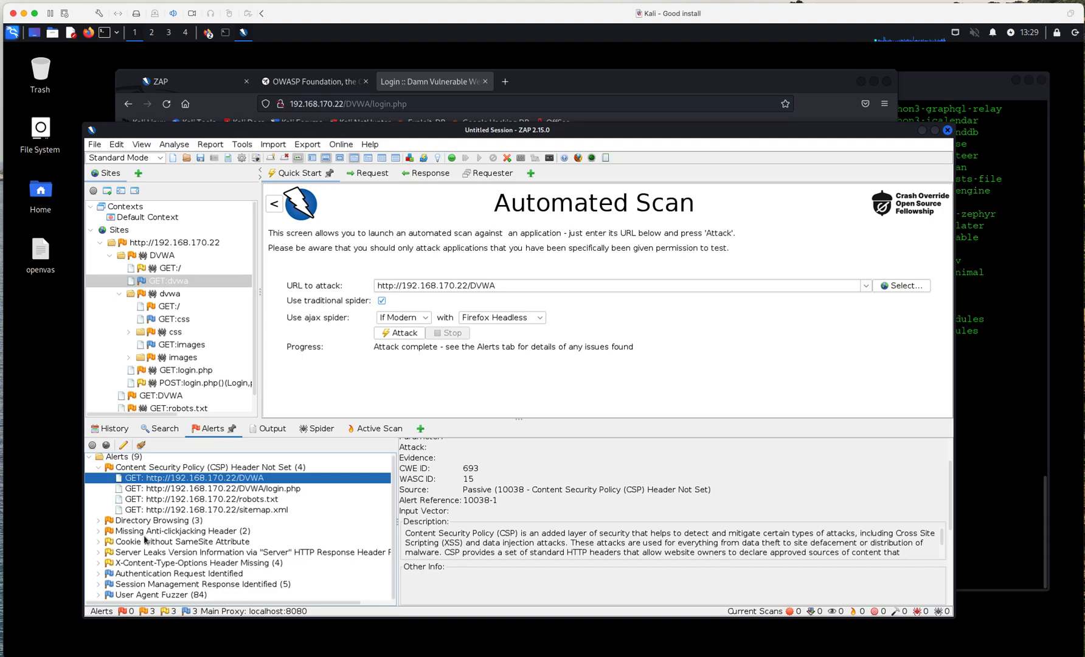
{"action": "left_click", "coordinate": [100, 521]}
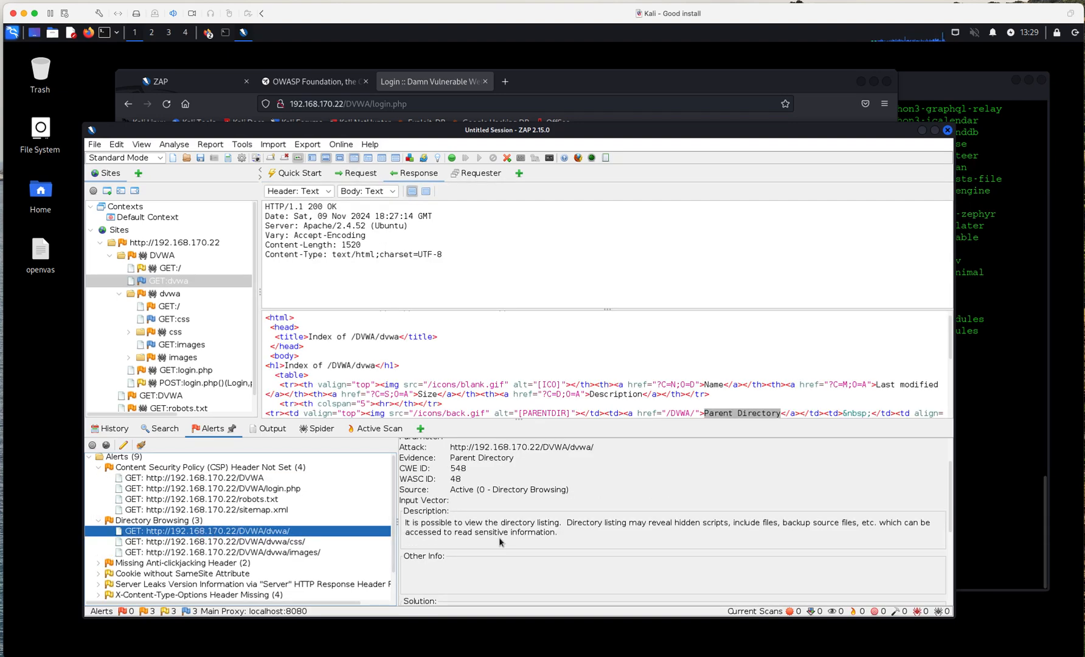
{"action": "mouse_move", "coordinate": [592, 530]}
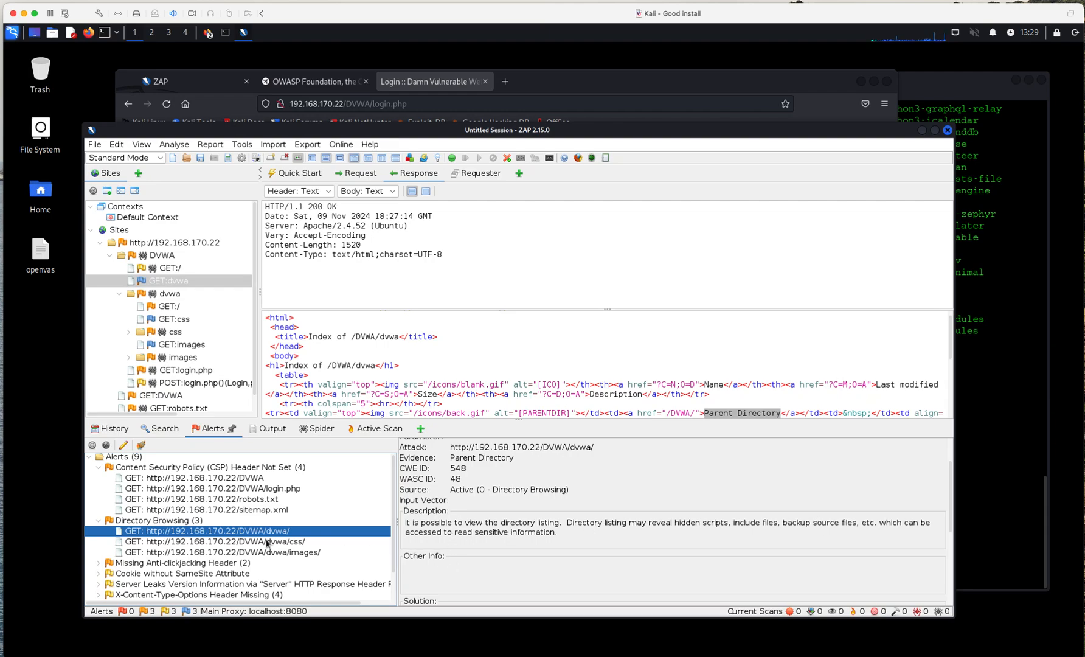
Select the /DVWA/dvwa/css/ Directory Browsing instance and highlight part of its description
{"action": "left_click", "coordinate": [219, 541]}
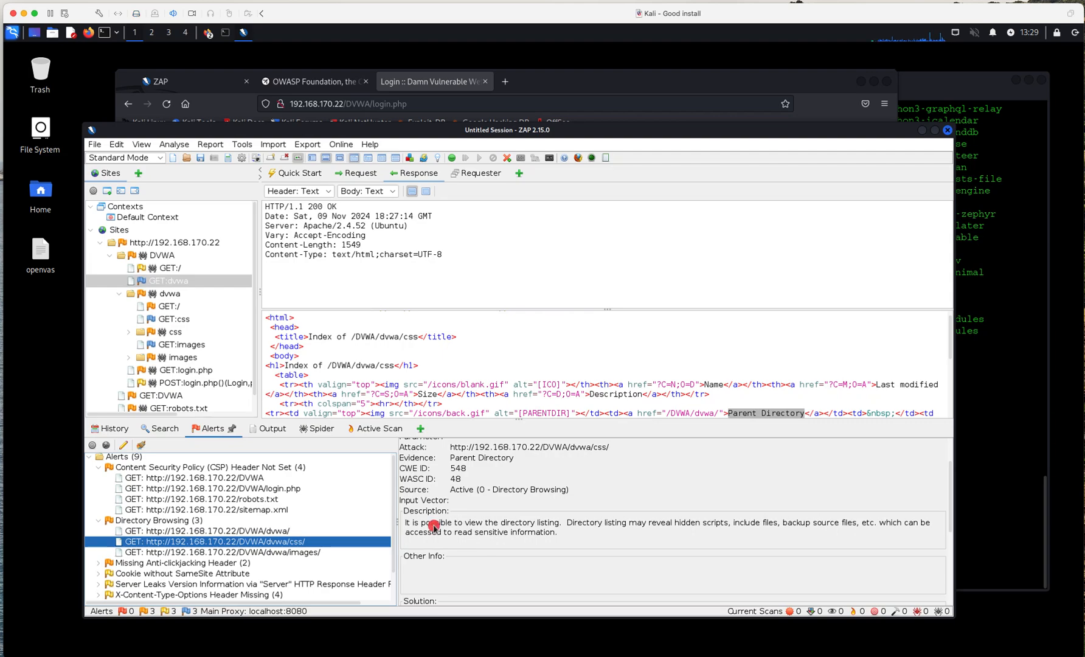
{"action": "left_click_drag", "start_coordinate": [429, 522], "coordinate": [505, 522]}
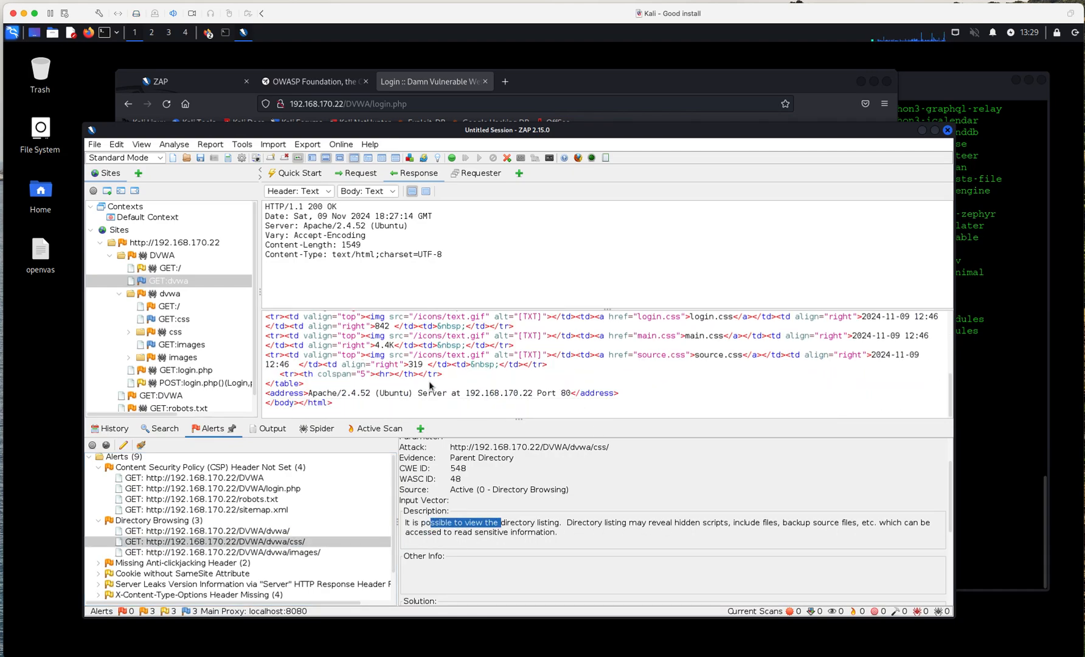
{"action": "mouse_move", "coordinate": [506, 388]}
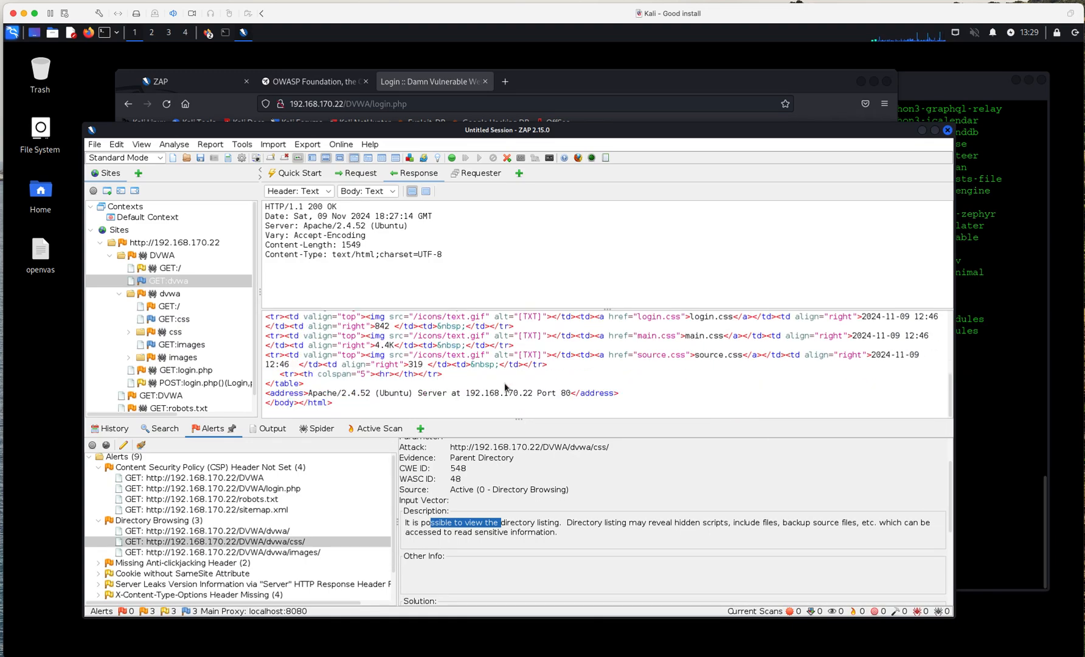
{"action": "mouse_move", "coordinate": [501, 393]}
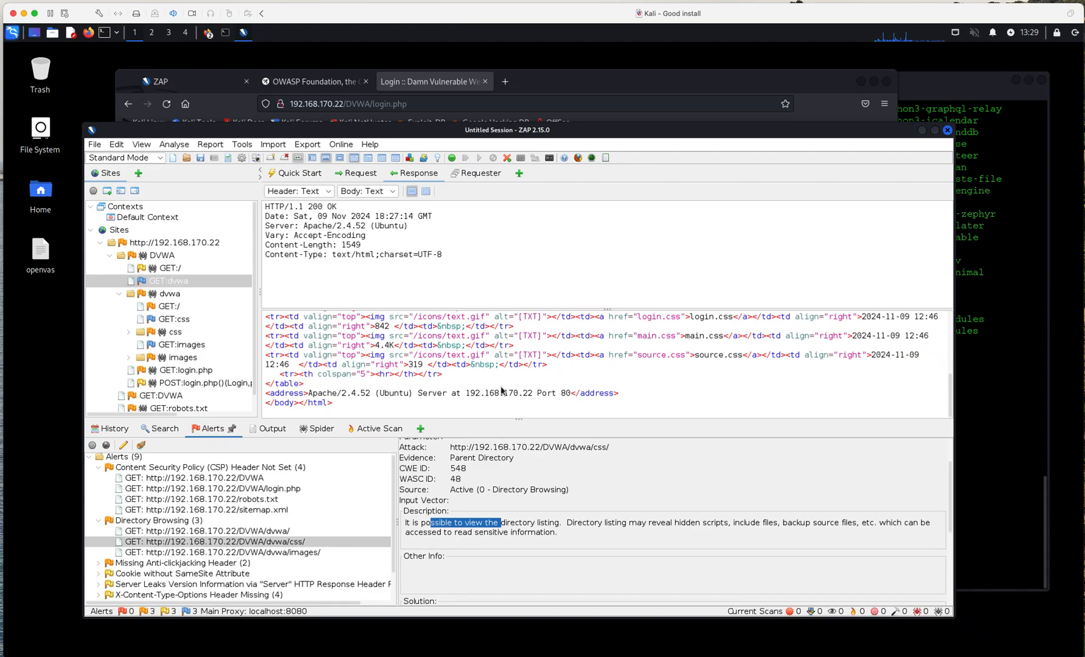
{"action": "mouse_move", "coordinate": [499, 370]}
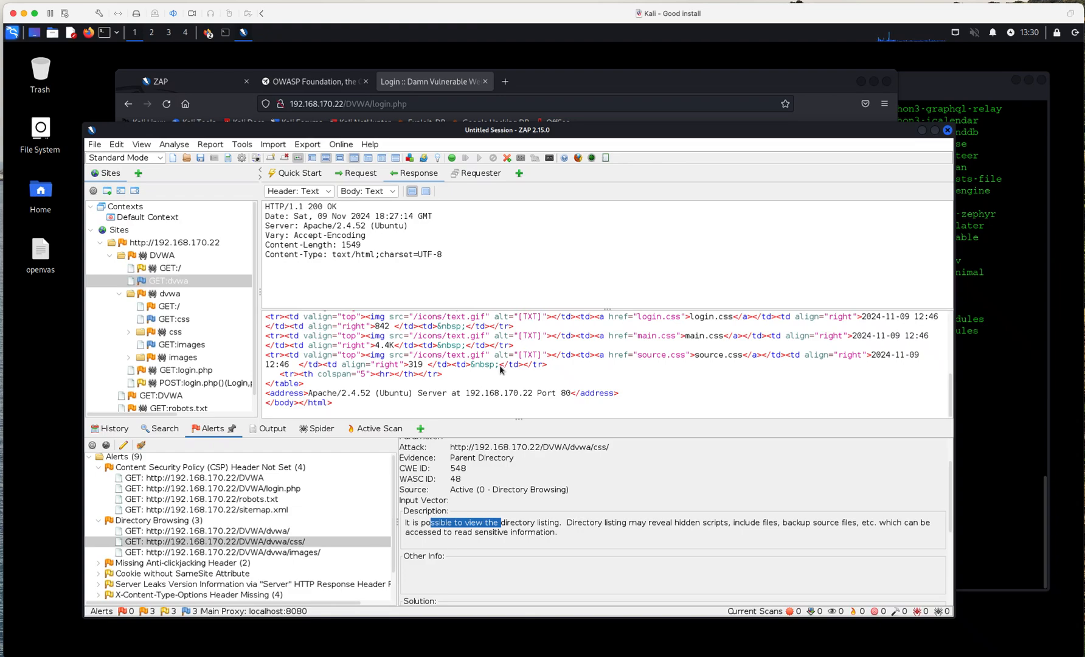
{"action": "mouse_move", "coordinate": [353, 410]}
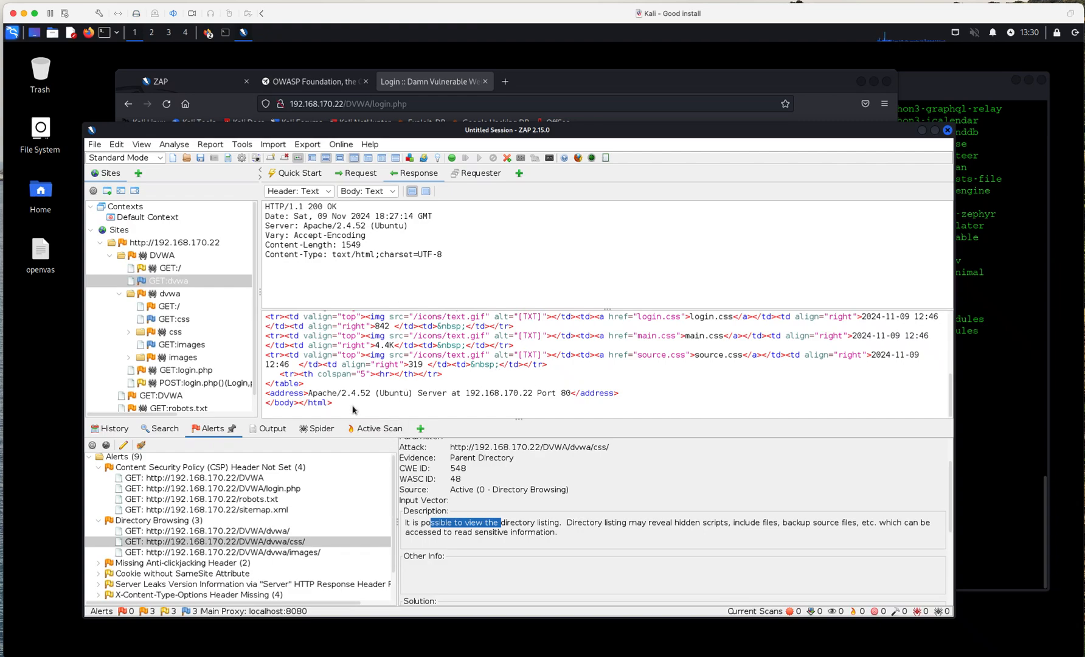
{"action": "mouse_move", "coordinate": [354, 415]}
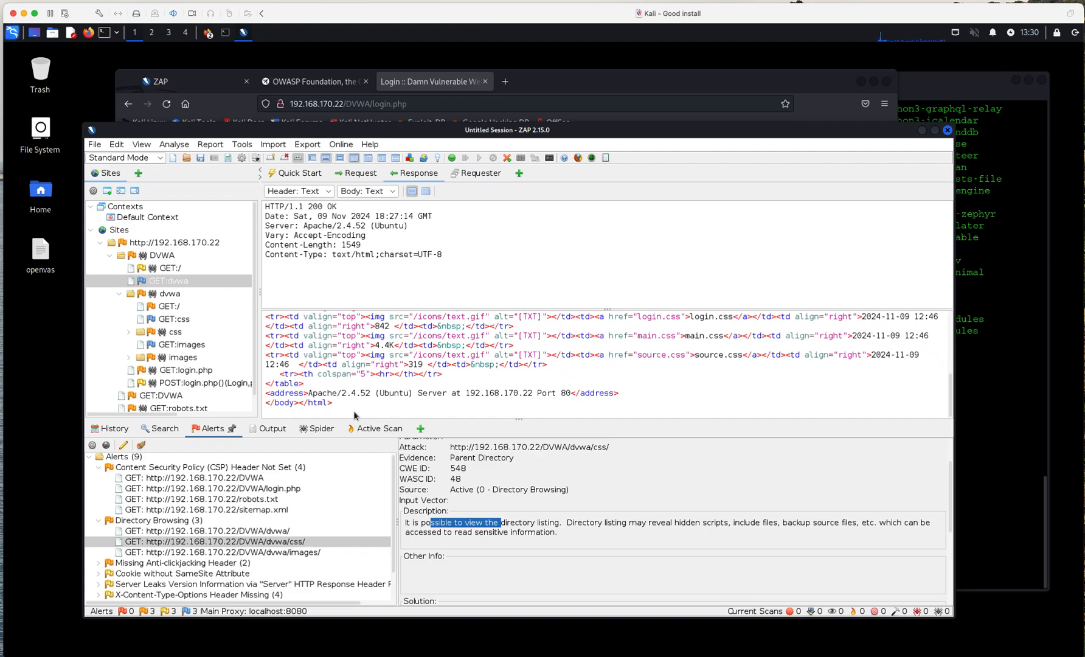